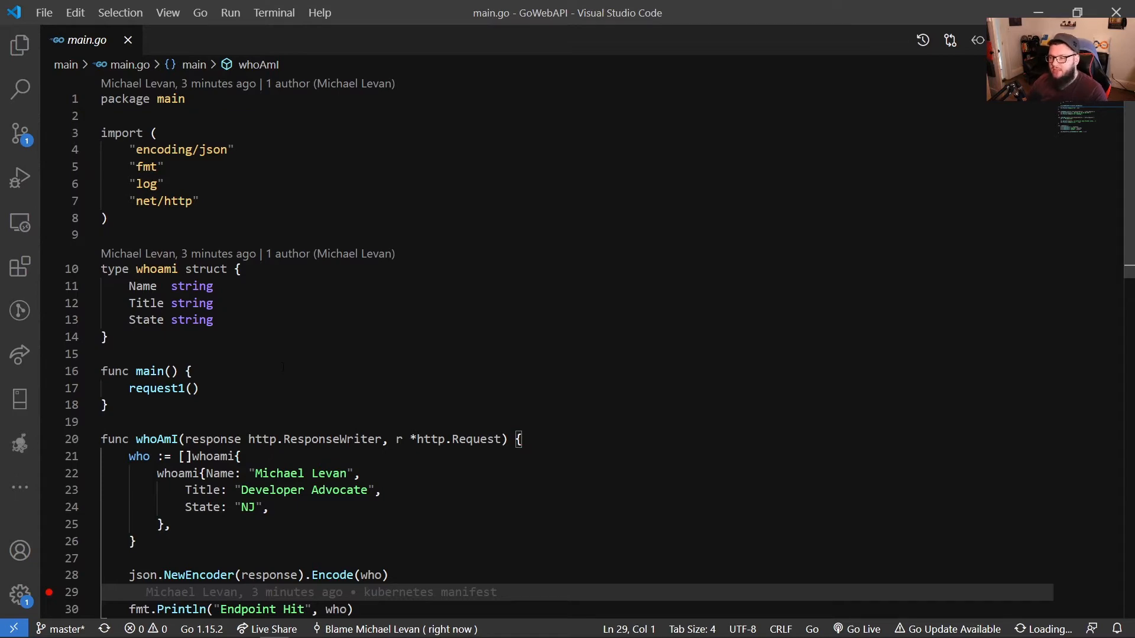
Scroll through main.go, then show the Explorer file list and bring up the Dockerfile
scroll("down", 3)
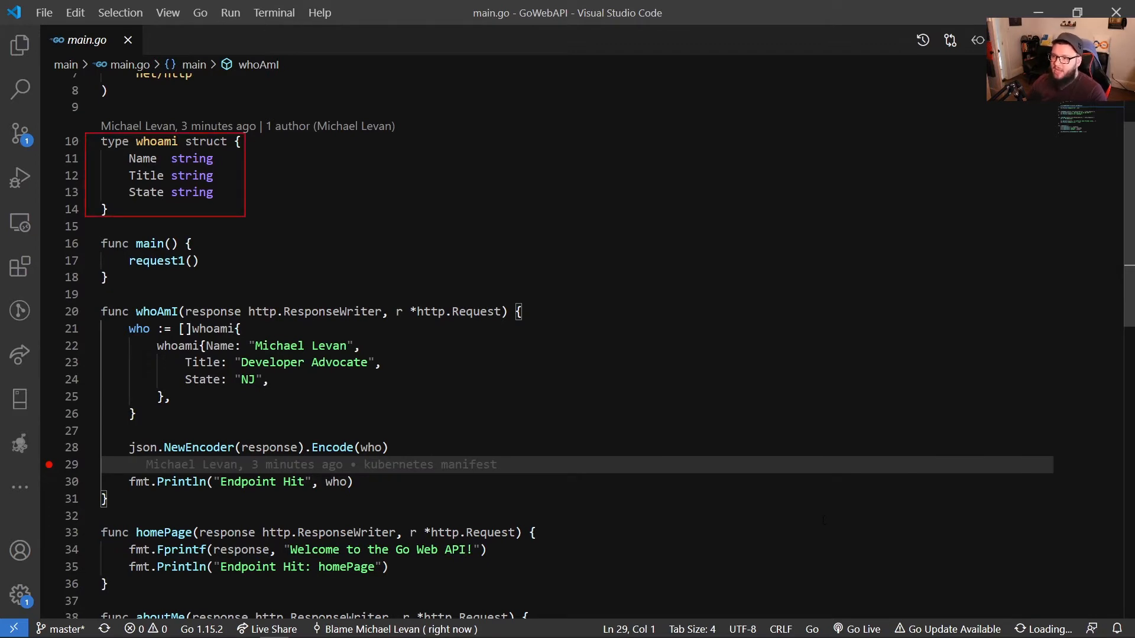
scroll("down", 3)
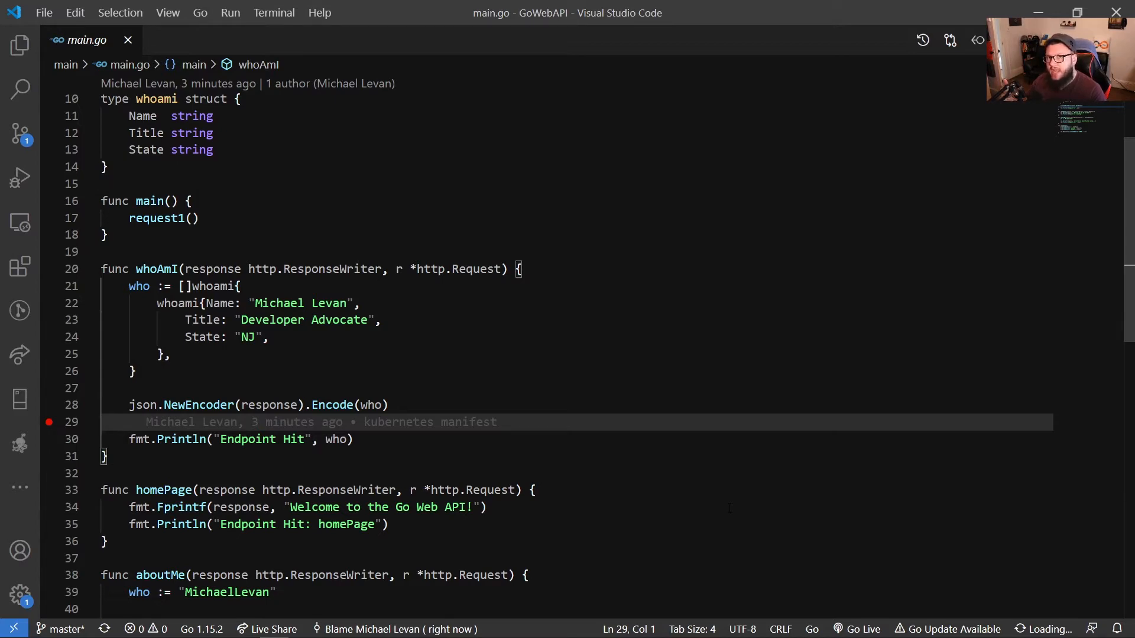
scroll("down", 3)
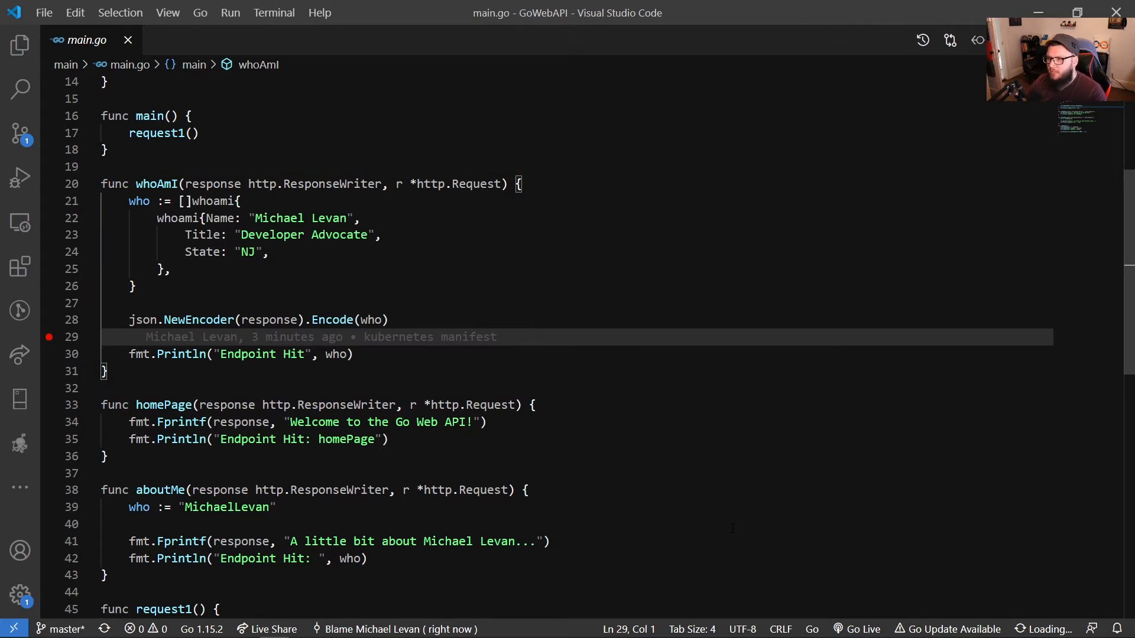
scroll("down", 3)
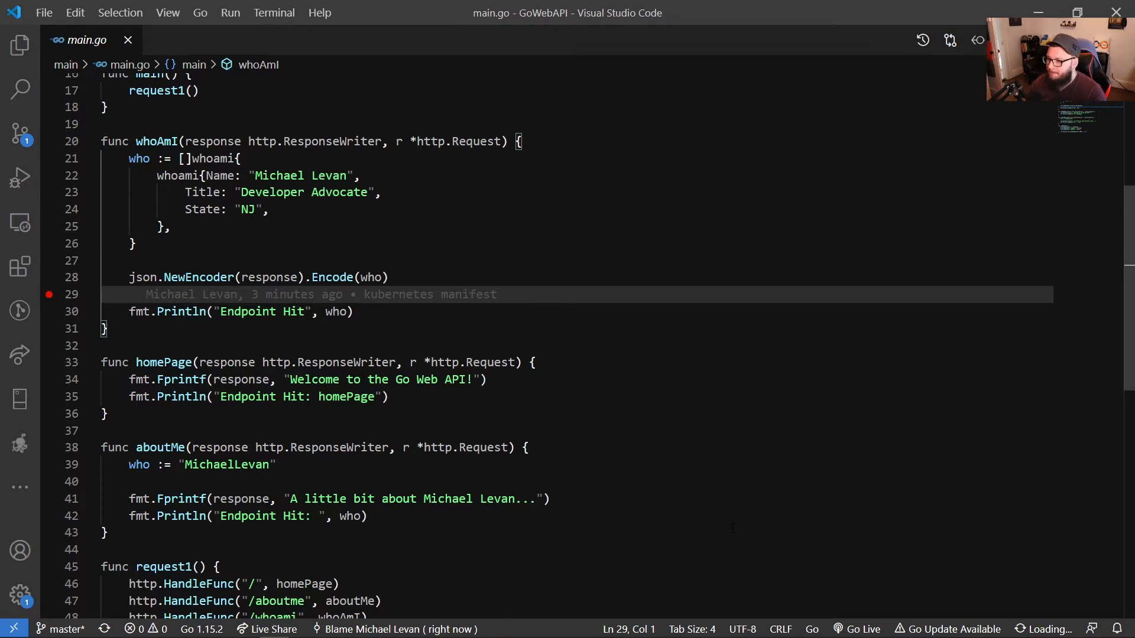
scroll("down", 3)
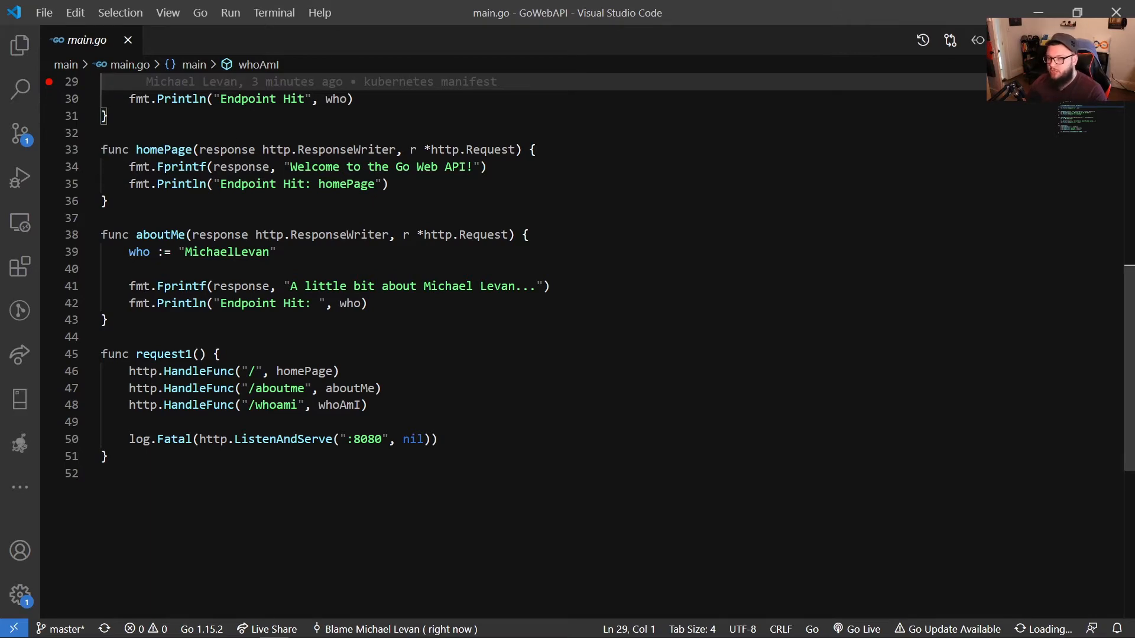
left_click(20, 44)
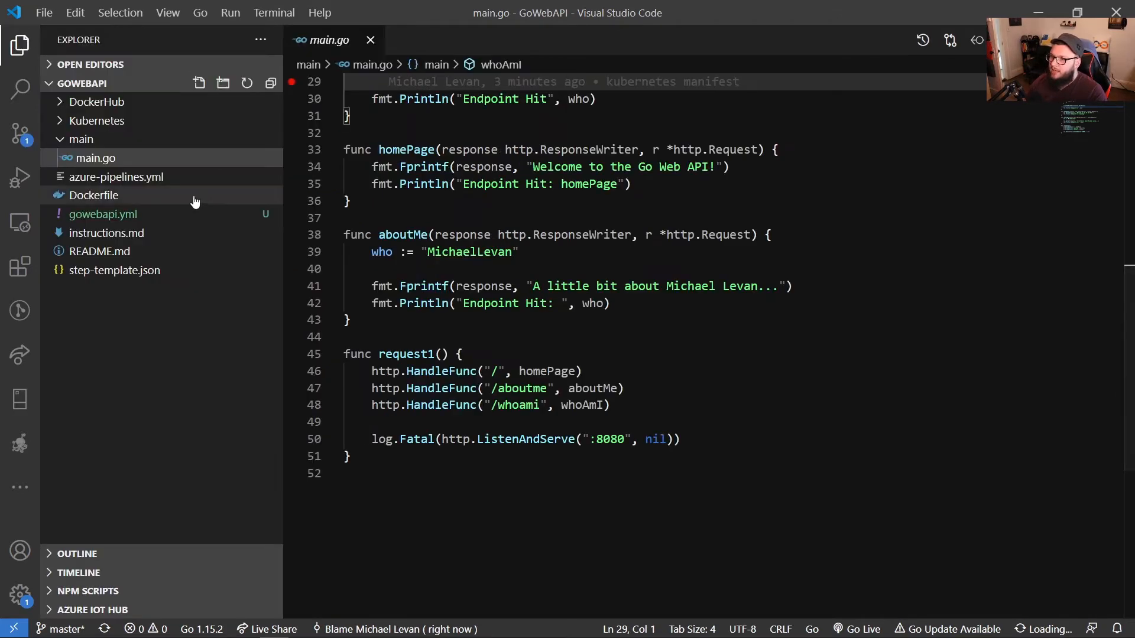
left_click(92, 195)
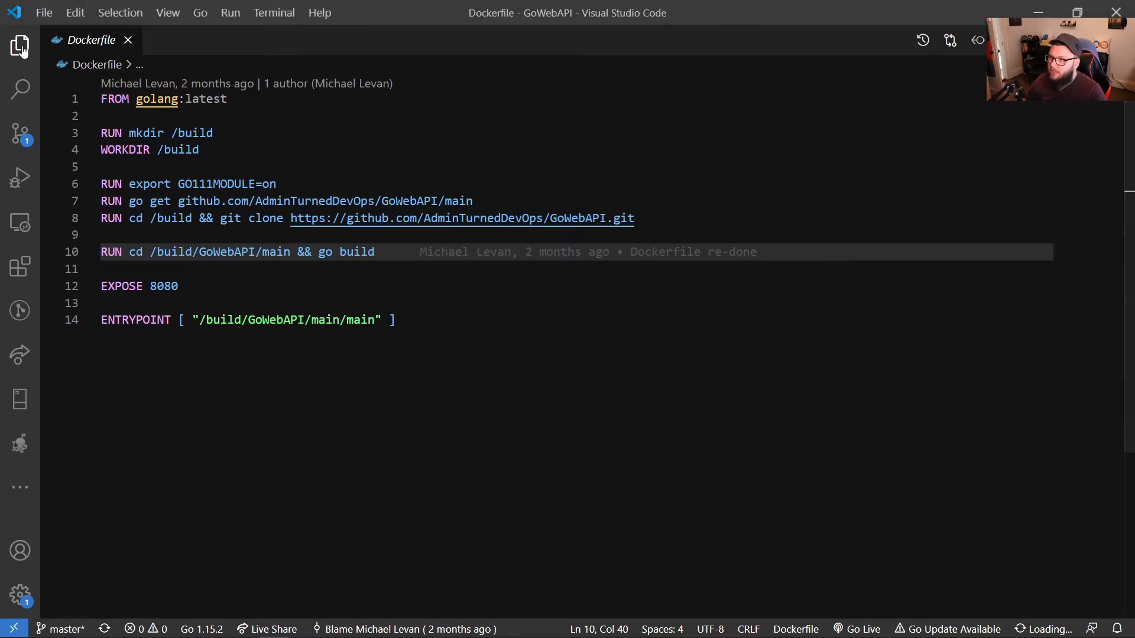
Briefly revisit main.go from the Explorer and return to the Dockerfile
left_click(20, 46)
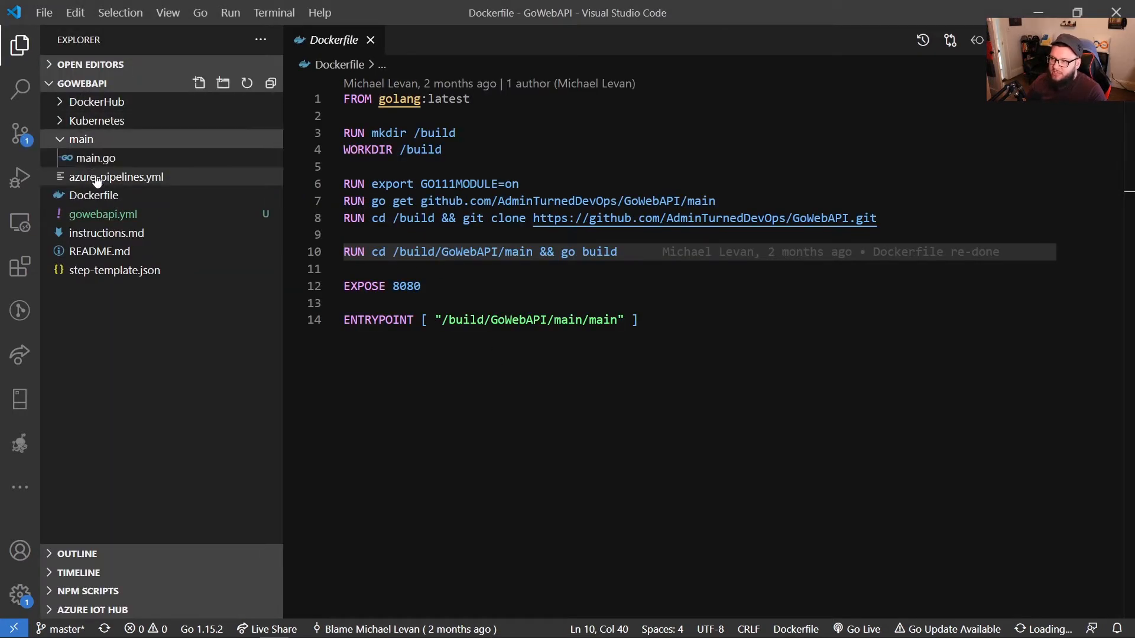
left_click(91, 157)
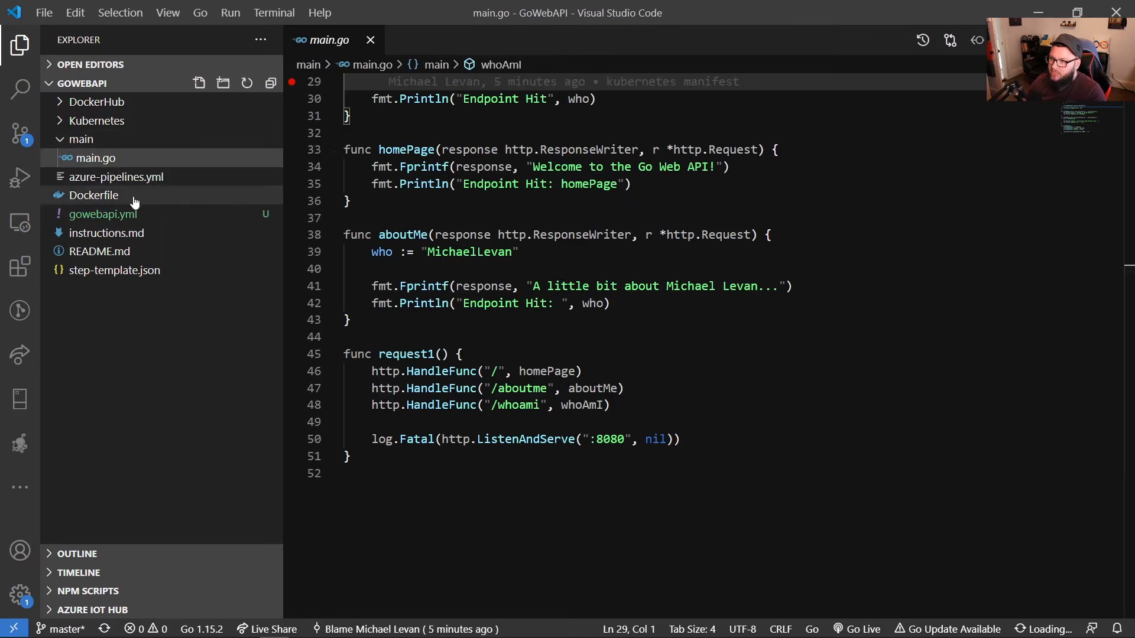
left_click(95, 195)
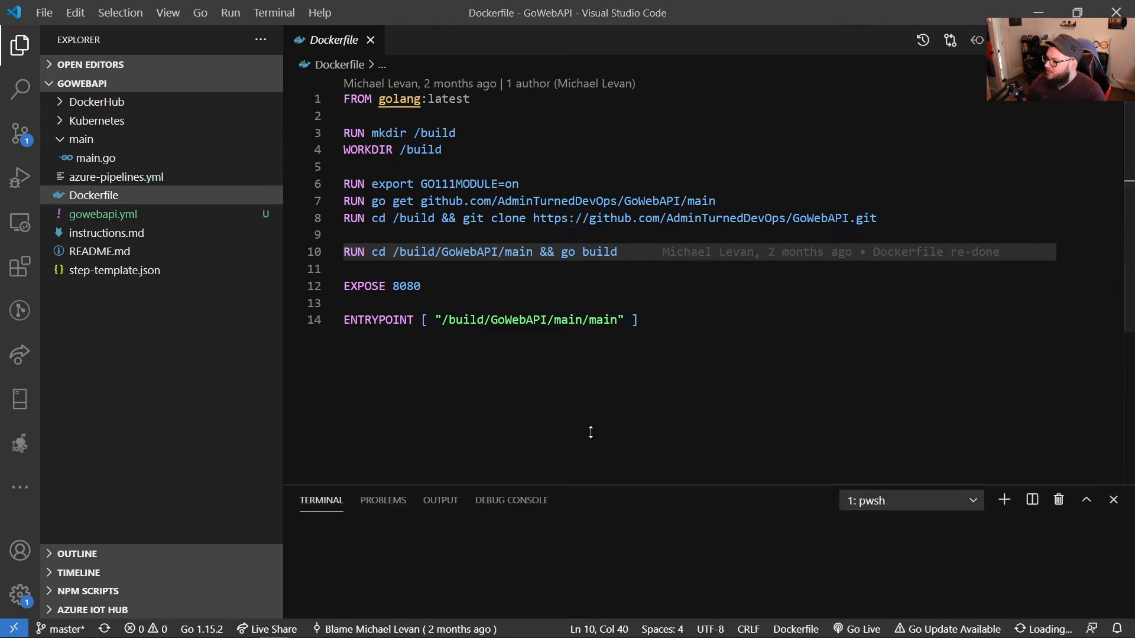
Build a Docker image from the Dockerfile with 'docker build .' until all nine steps complete
type("cd")
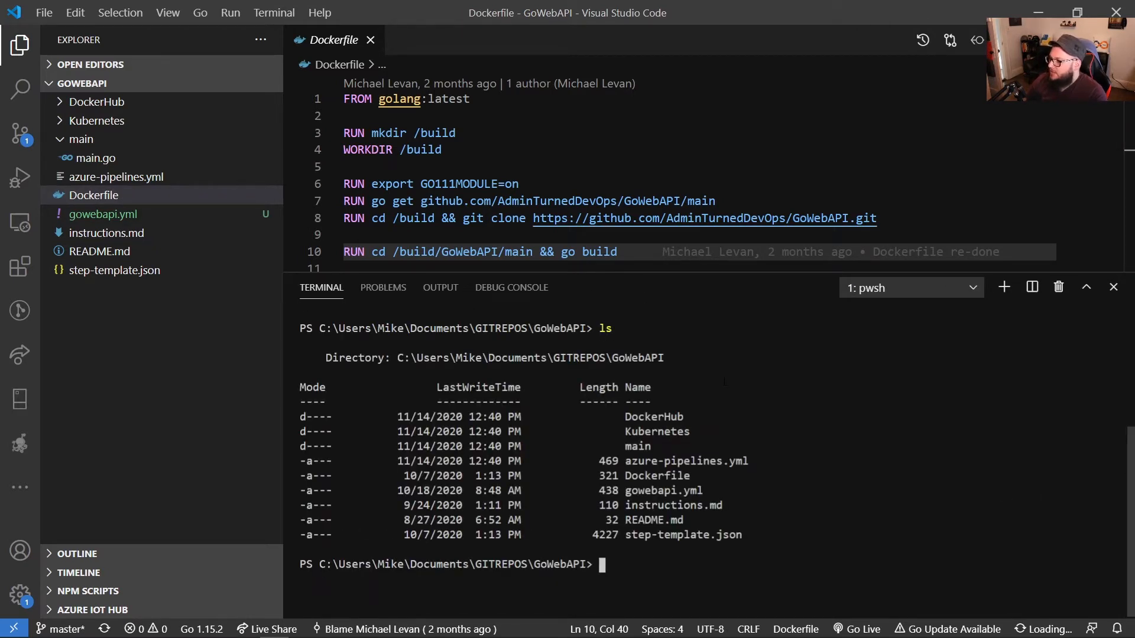
type("docker")
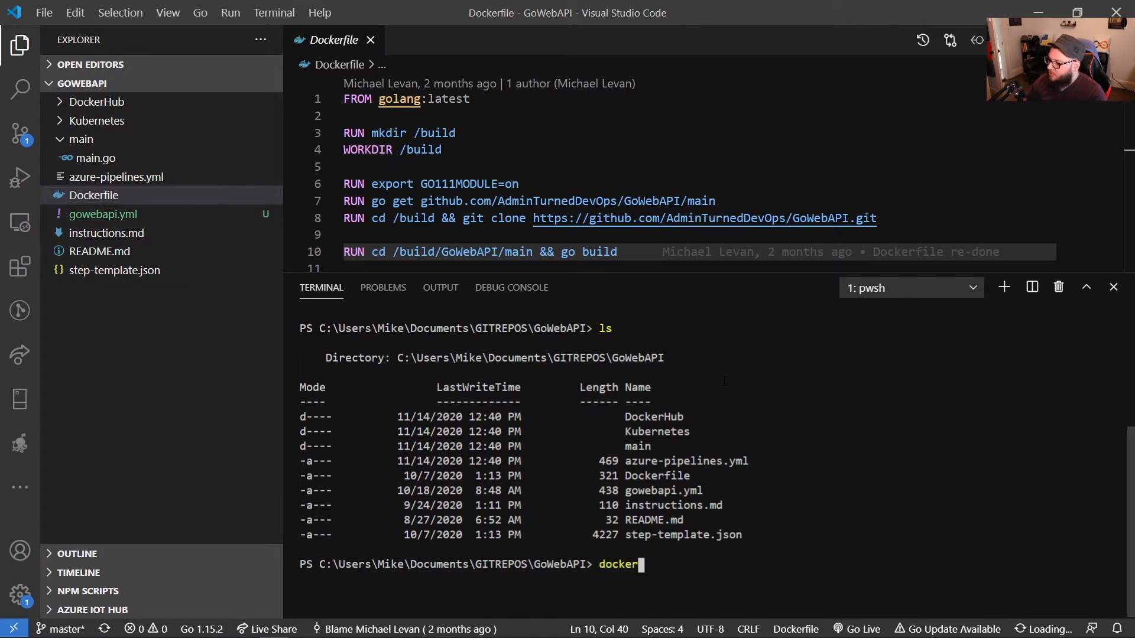
type("build")
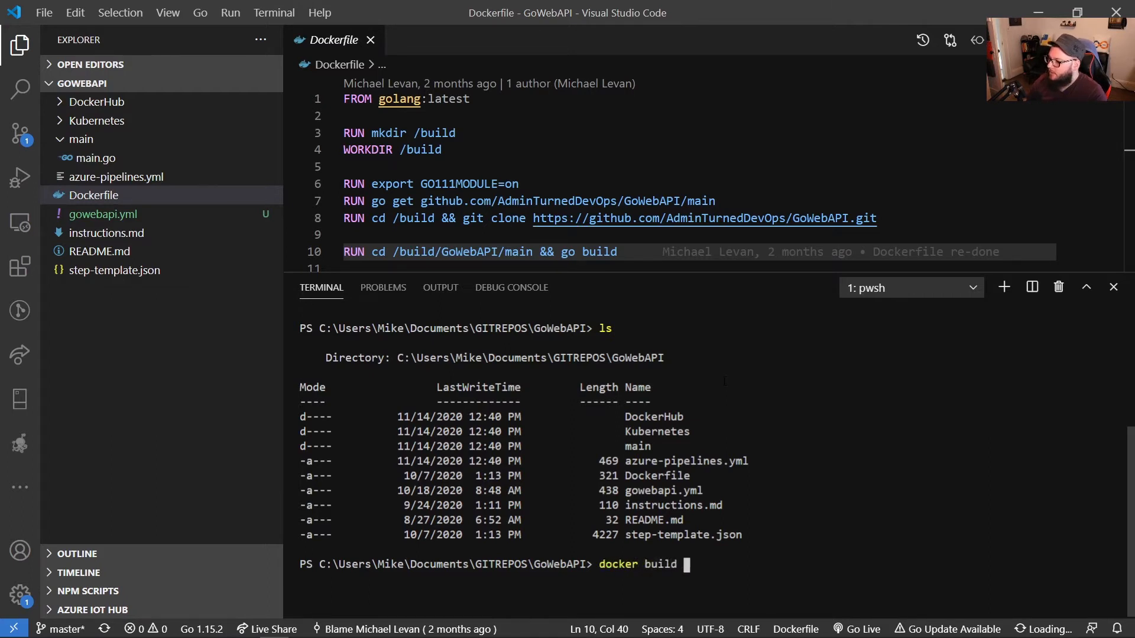
type(".")
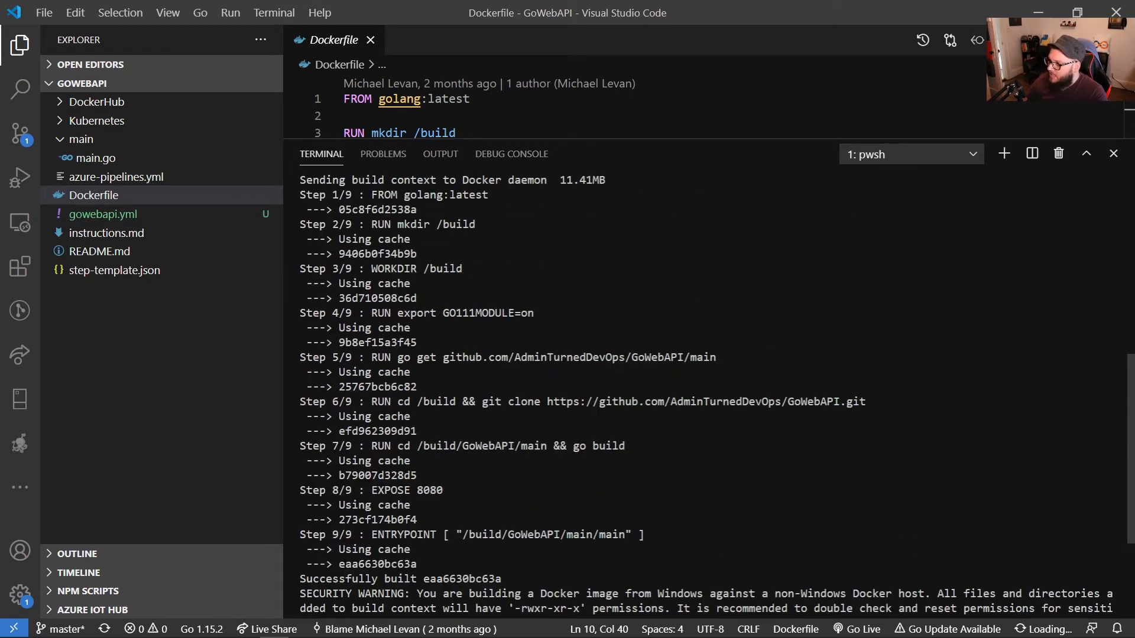
scroll("down", 3)
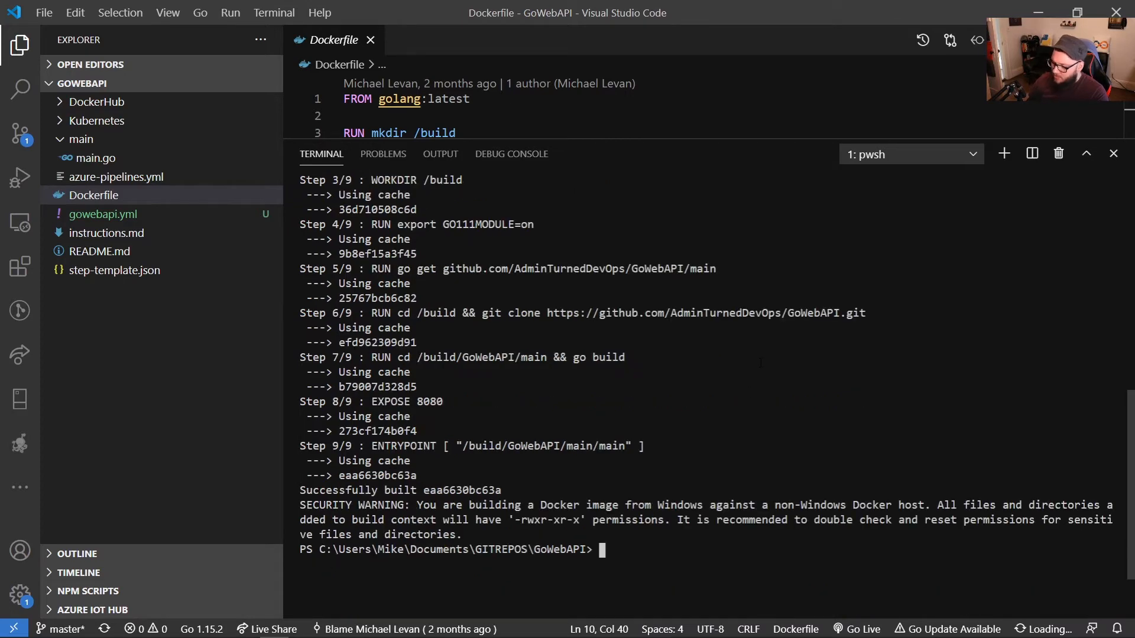
Clear the terminal and rebuild the image tagged golangwebapi with 'docker build . -t golangwebapi'
type("clear")
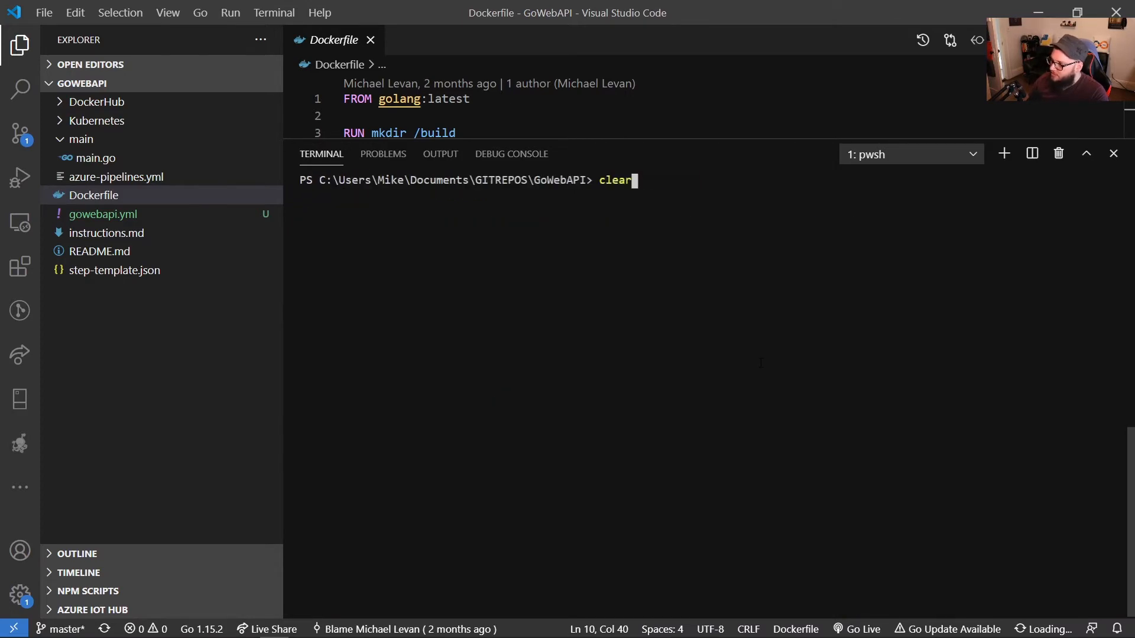
type("docker build .")
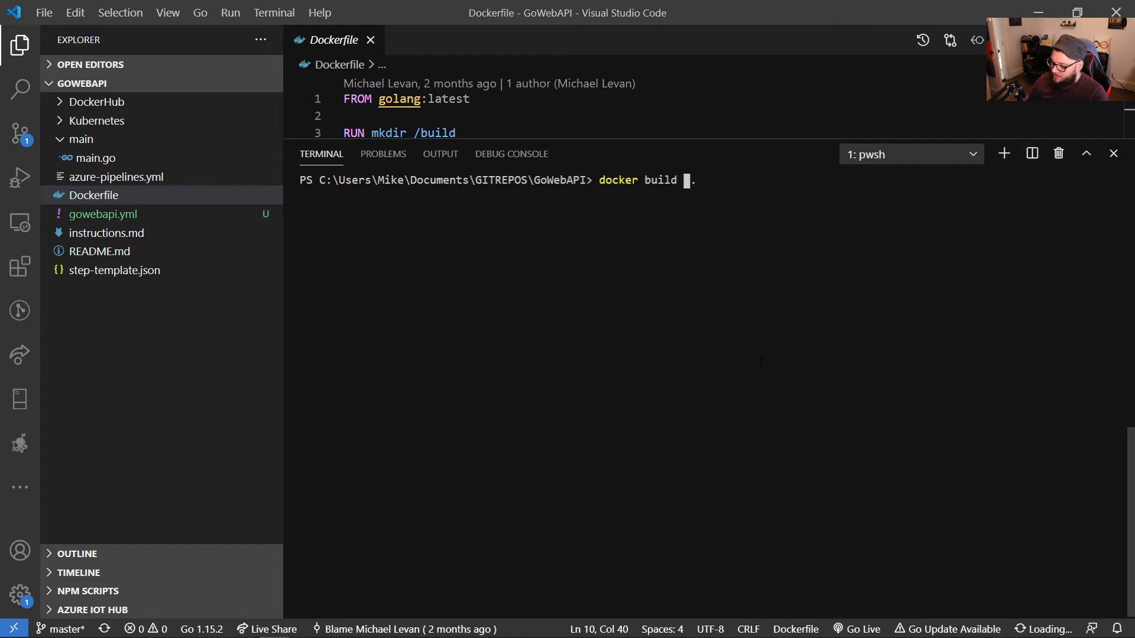
type("-t gola")
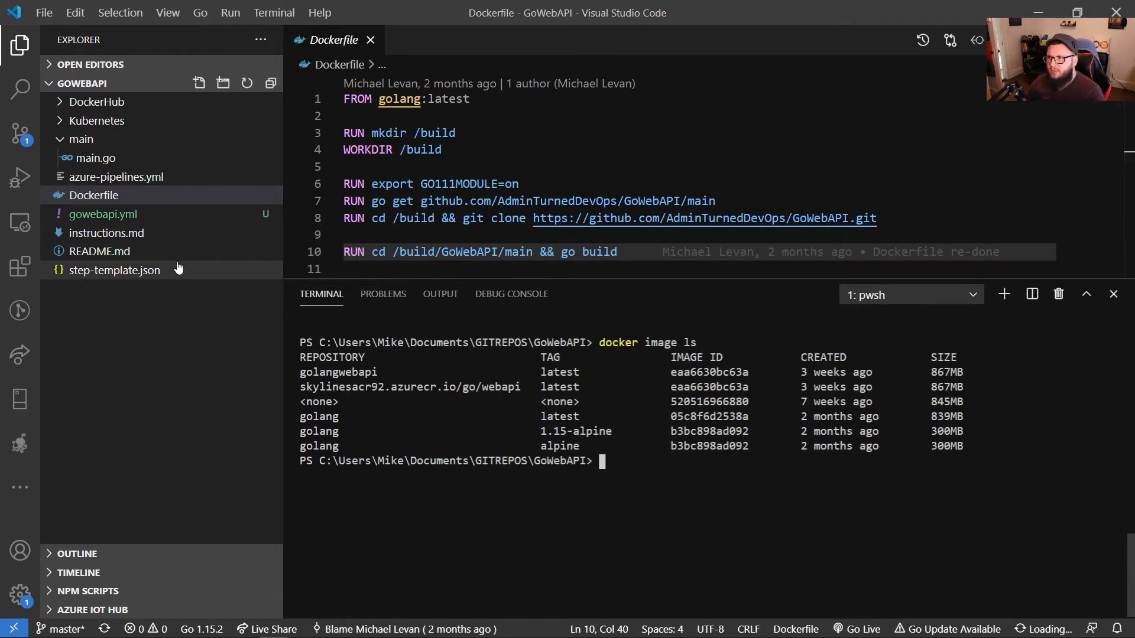
mouse_move(256, 287)
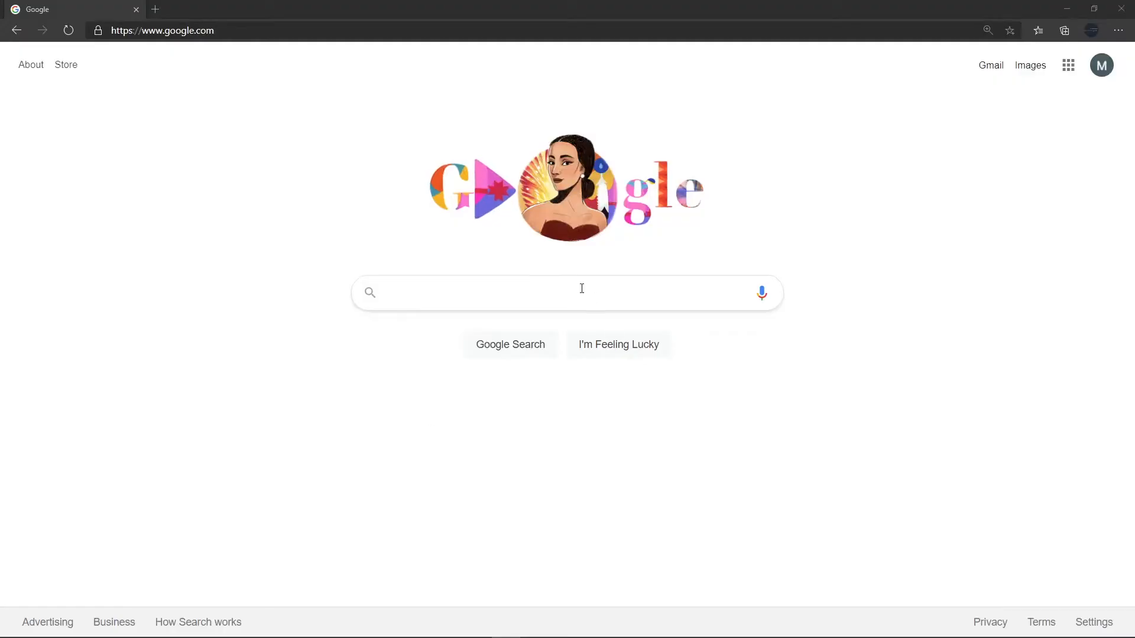
Search Google for dockerhub and choose the Docker Hub result
type("dockerhub")
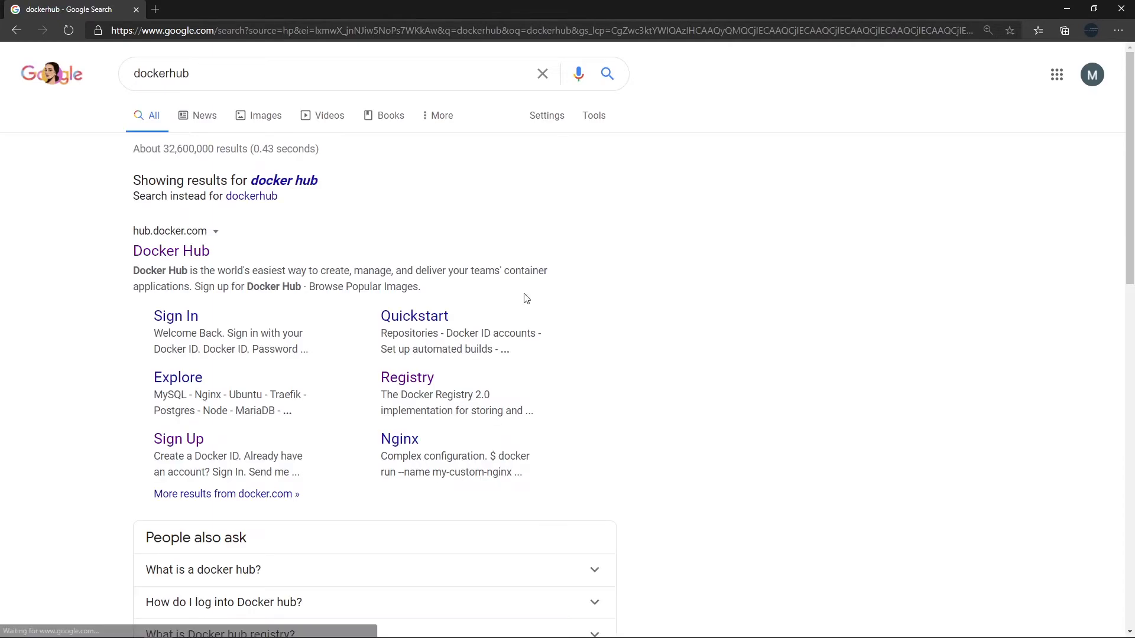
left_click(171, 251)
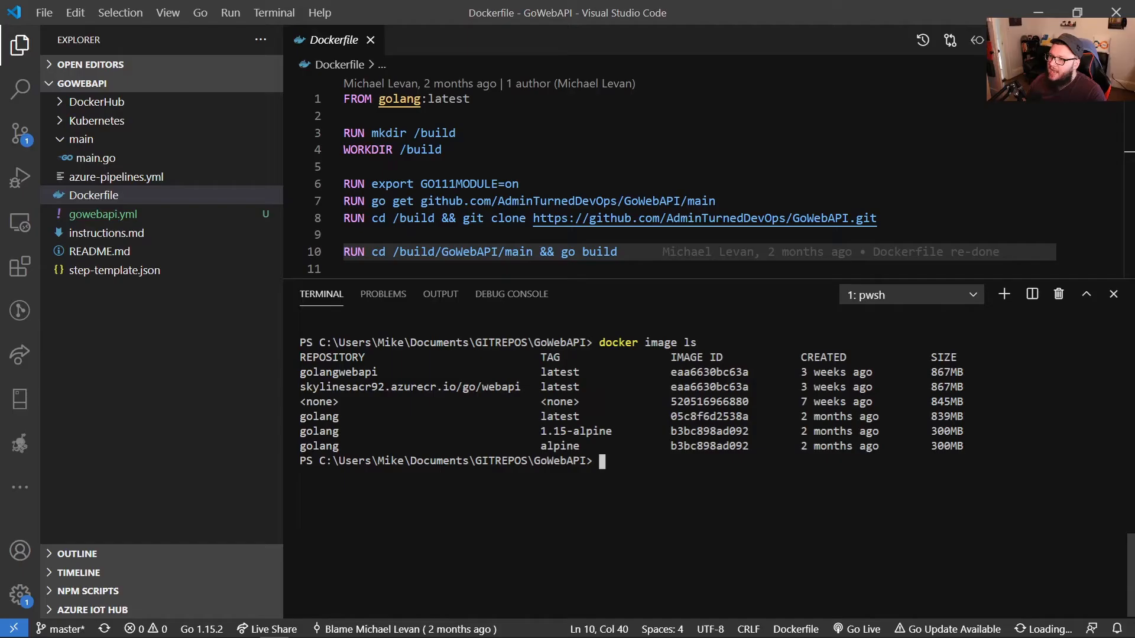
Bring up the push-to-dockerhub notes from the DockerHub folder
left_click(95, 102)
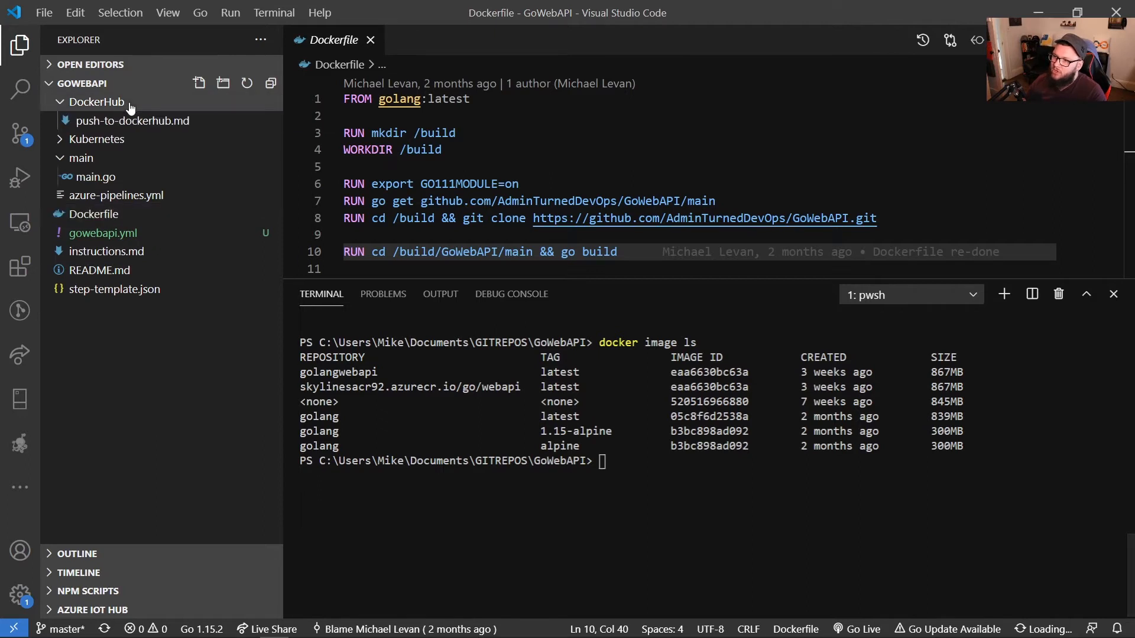
left_click(132, 121)
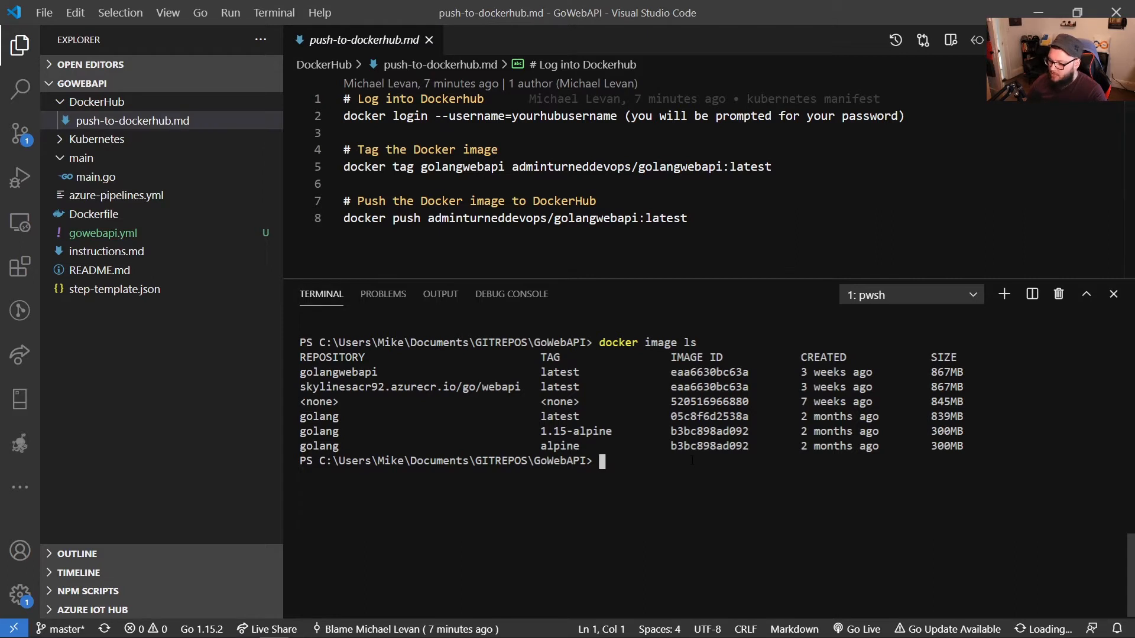
Clear the terminal and log in to Docker Hub with 'docker login' and the account password
type("clear")
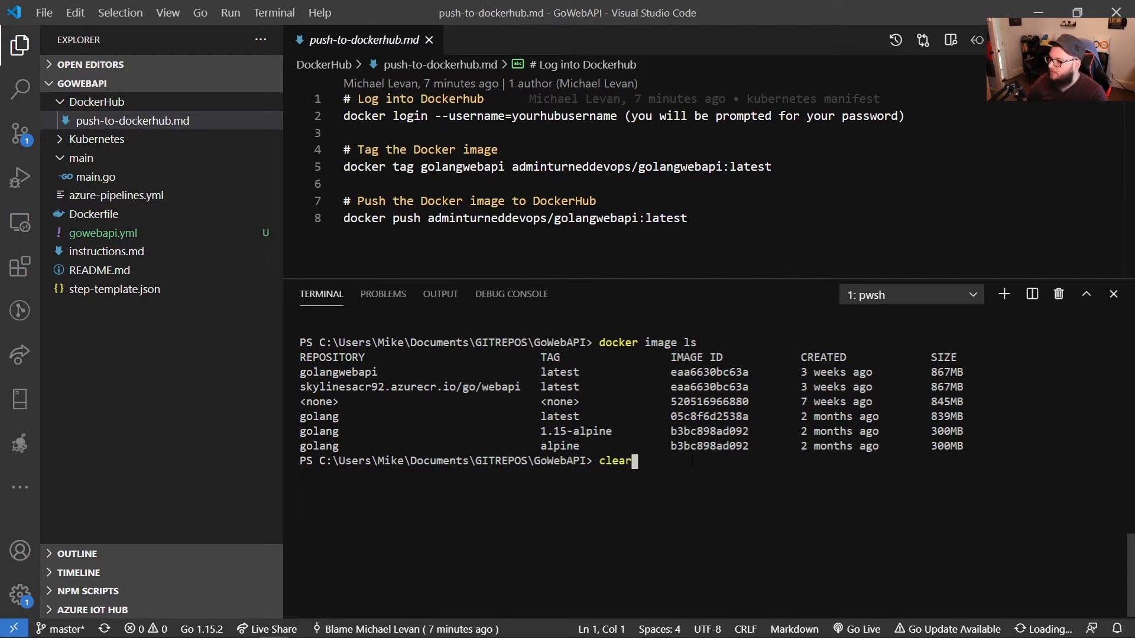
type("docker login --username=adminturneddevops")
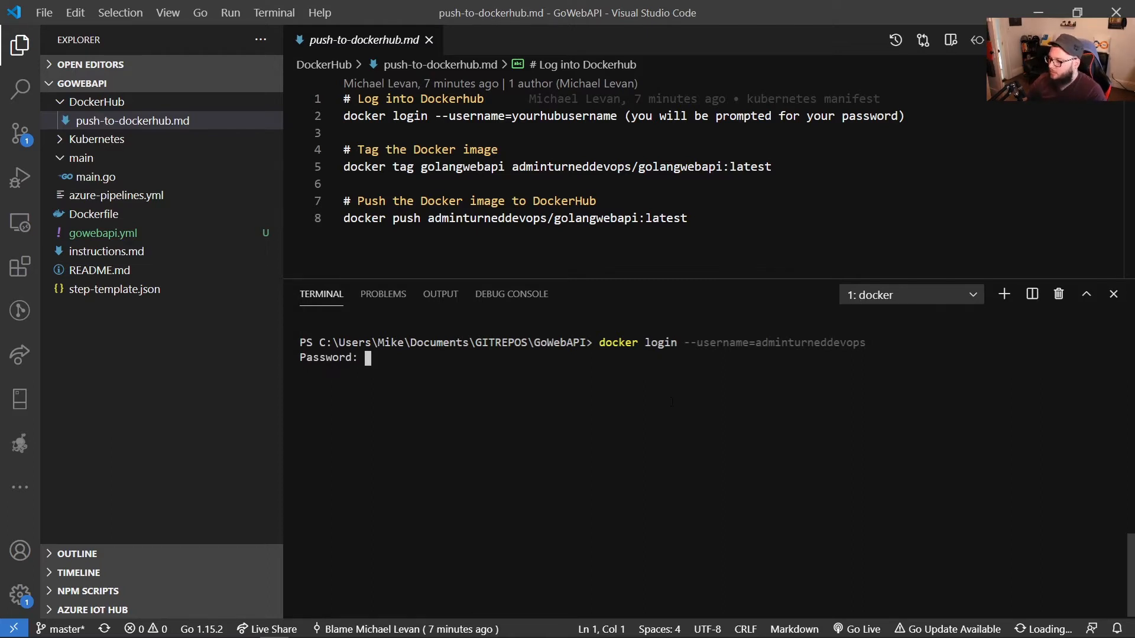
key("Enter")
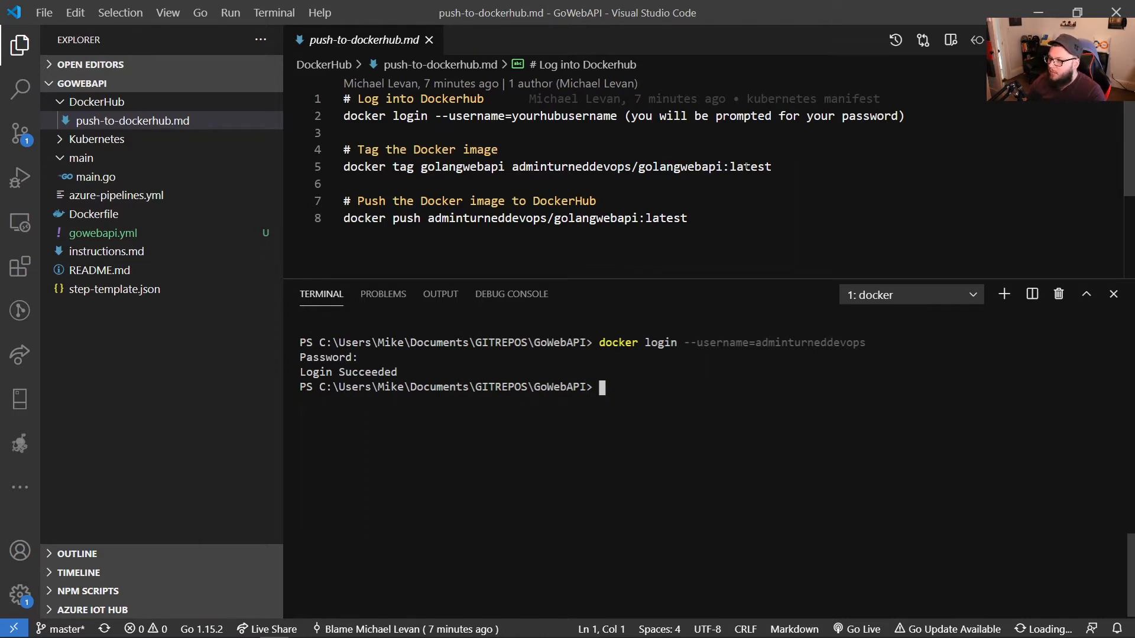
Tag the image as adminturneddevops/golangwebapi:latest and list the local images to confirm
triple_click(556, 167)
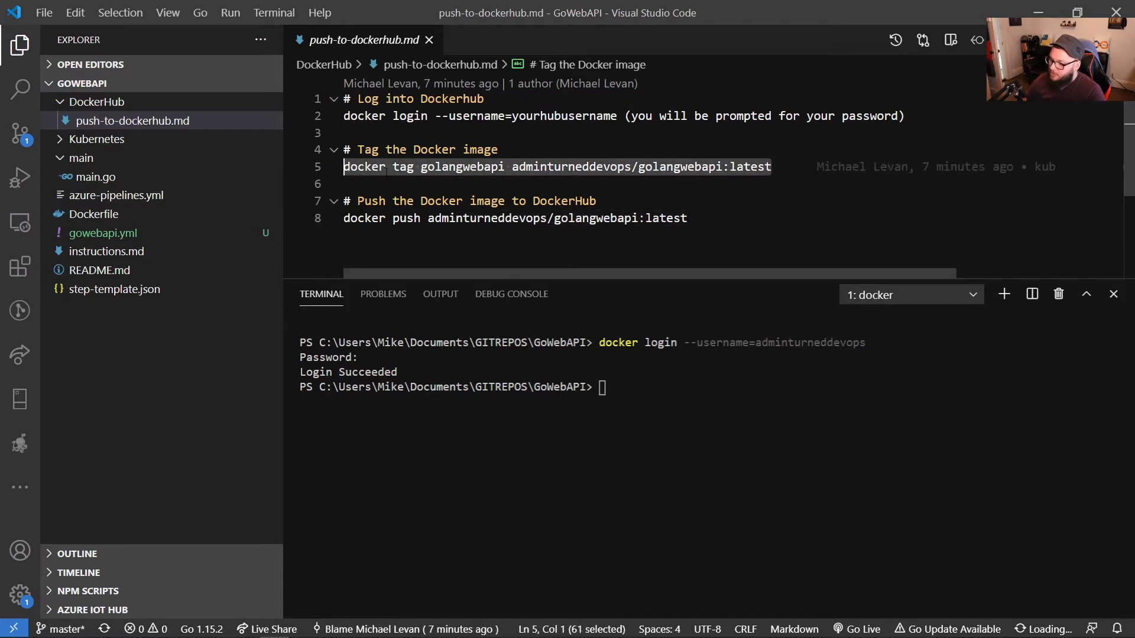
type("docker tag golangwebapi adminturneddevops/golangwebapi:latest")
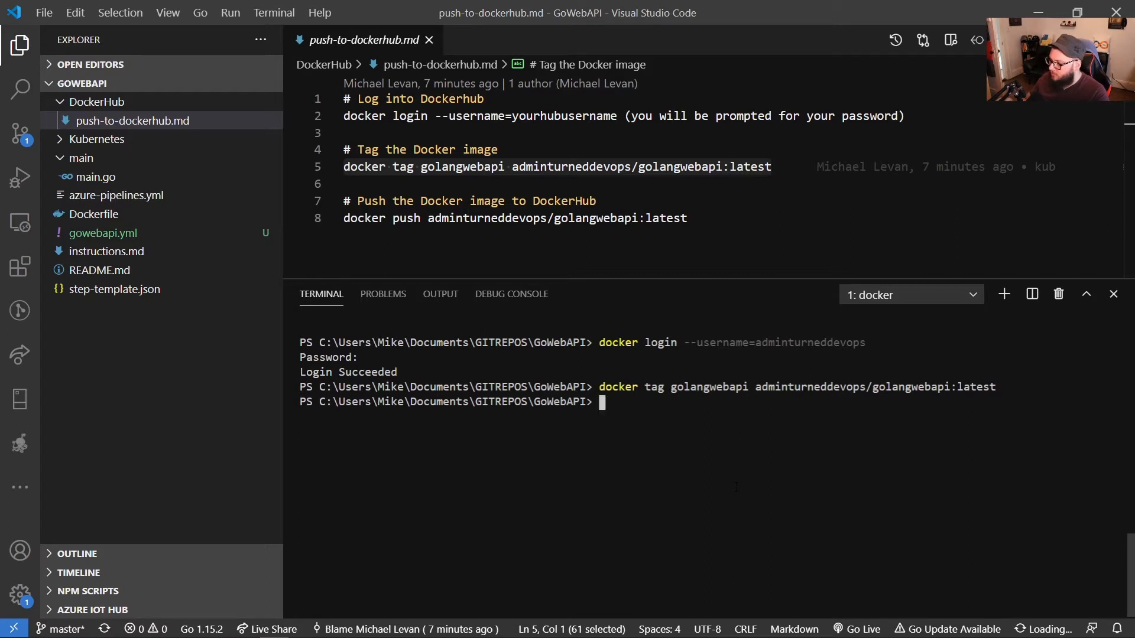
type("docker image ls")
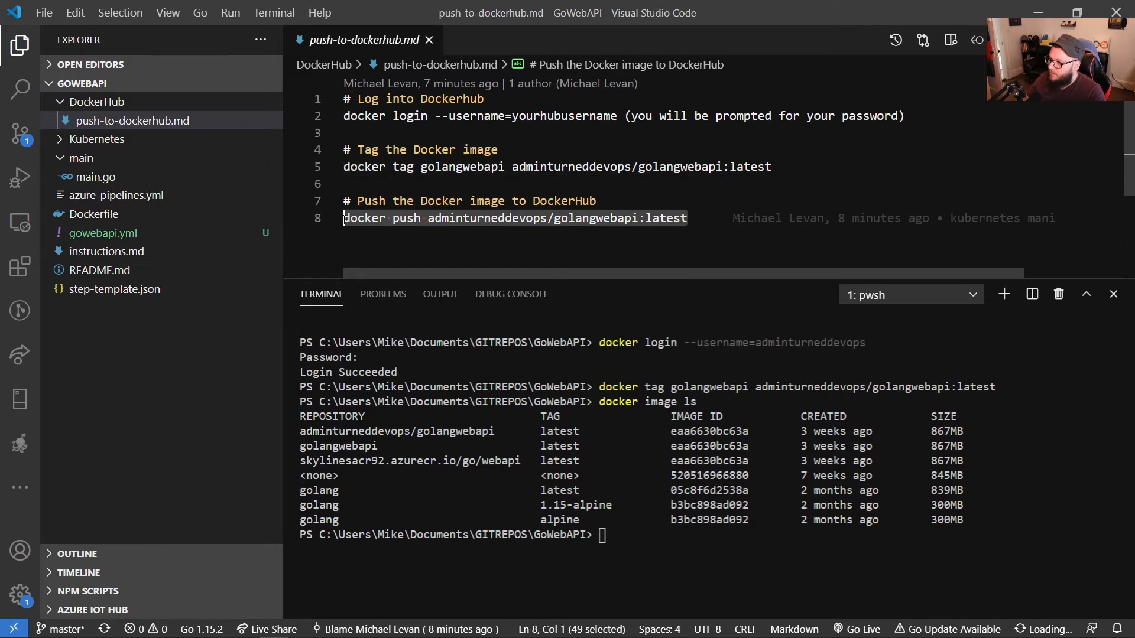
Push adminturneddevops/golangwebapi:latest to Docker Hub and clear the terminal
type("docker push adminturneddevops/golangwebapi:latest")
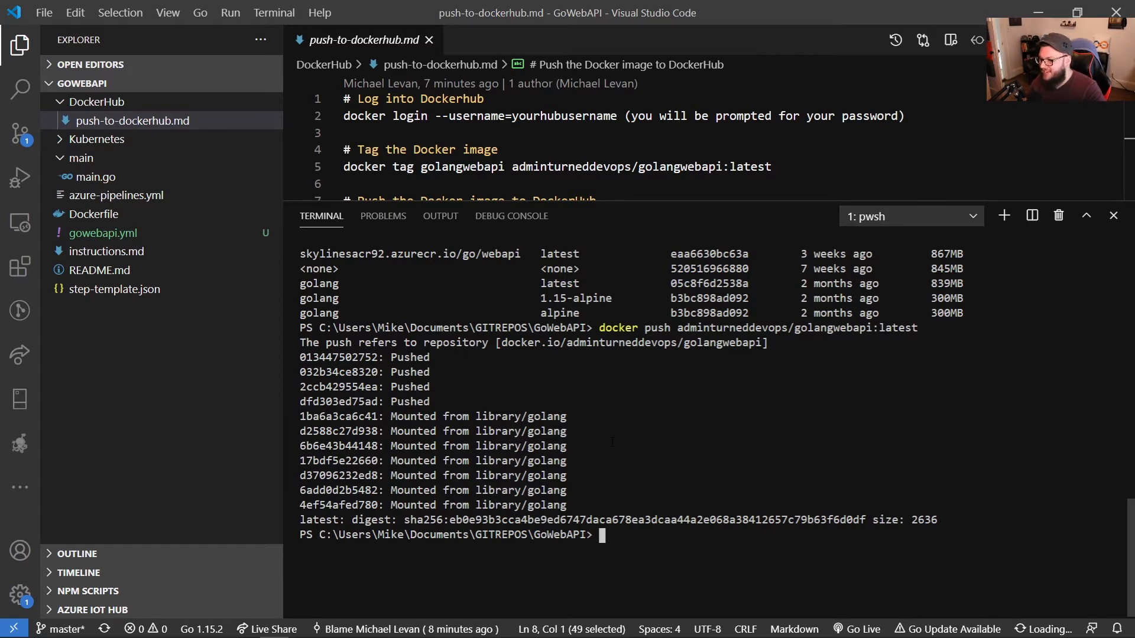
type("cl")
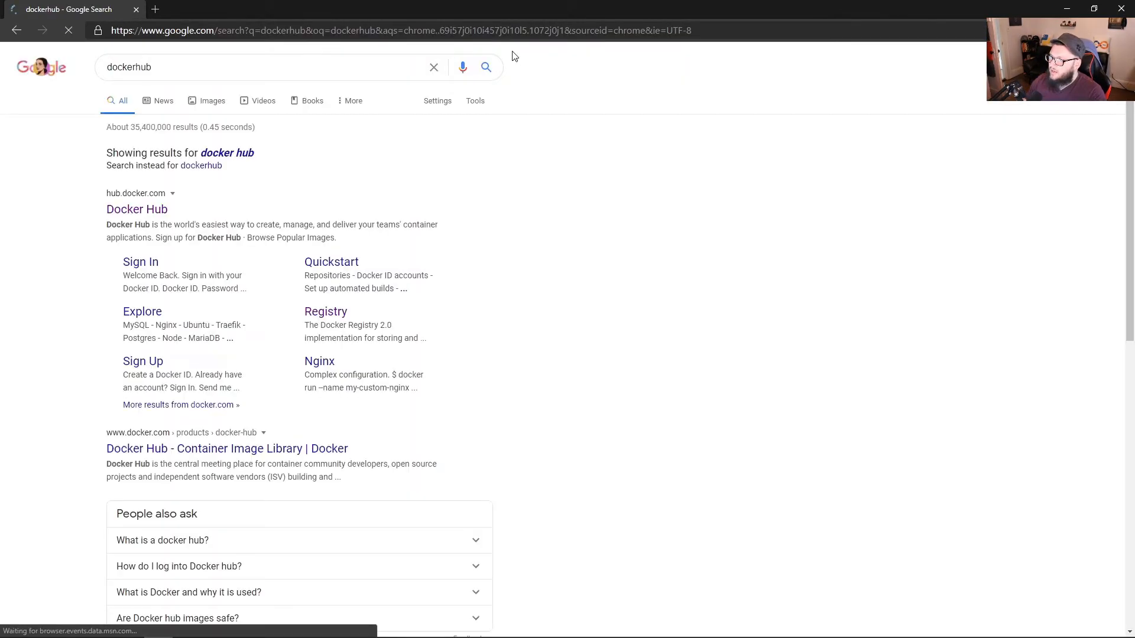
On hub.docker.com, search for golangwebapi and adminturneddev and land on the account's kubefront repository
left_click(138, 210)
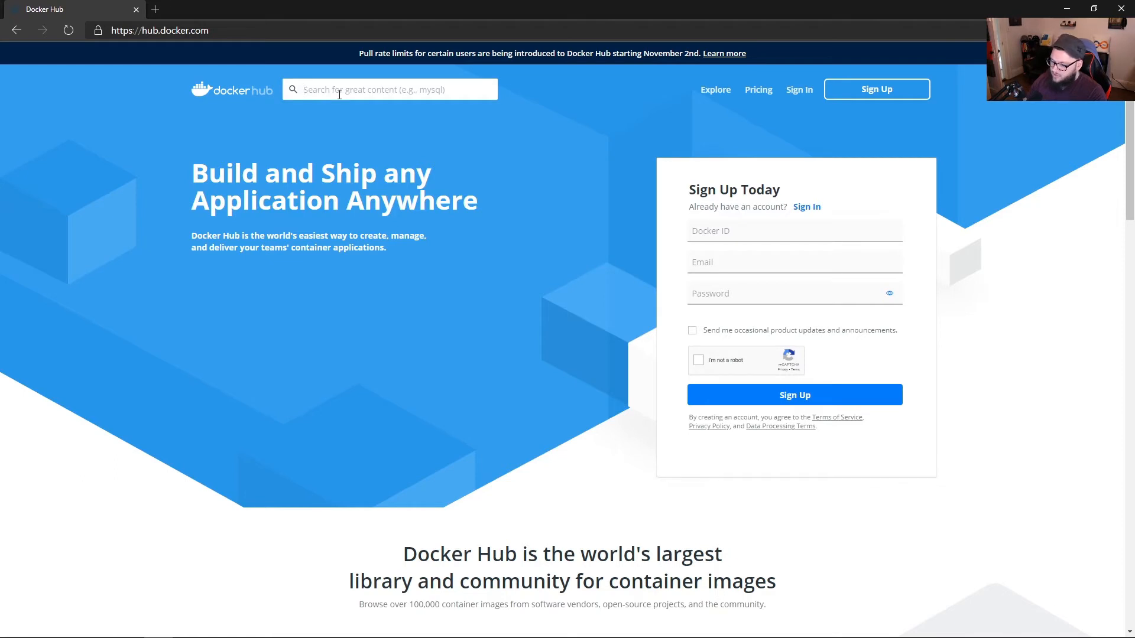
type("golangwebapi")
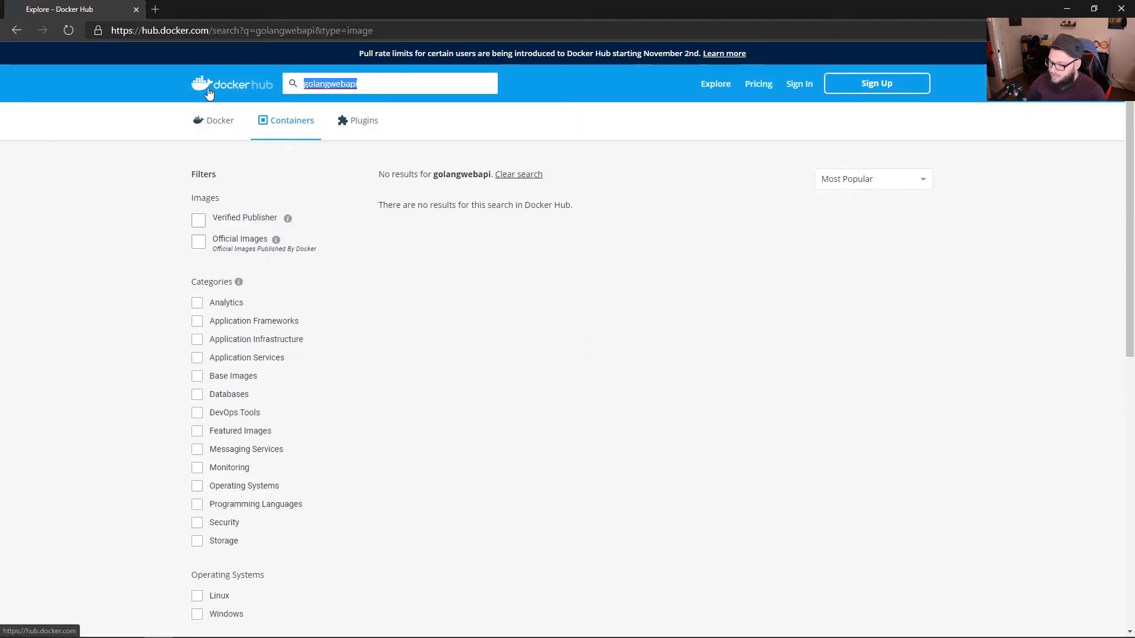
type("adminturneddevops")
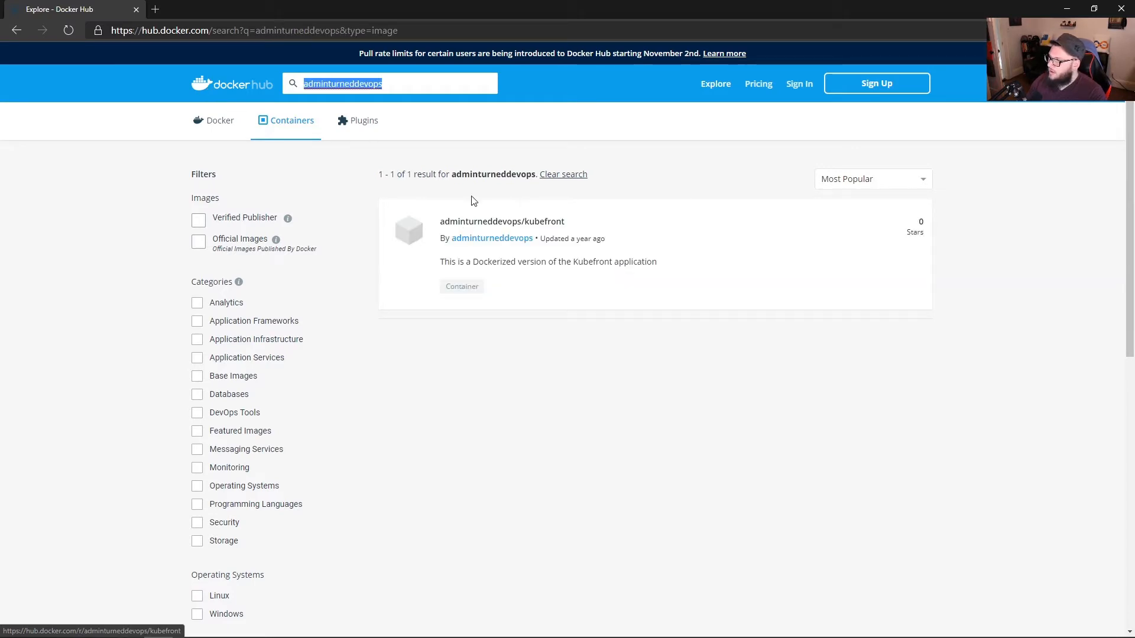
left_click(501, 221)
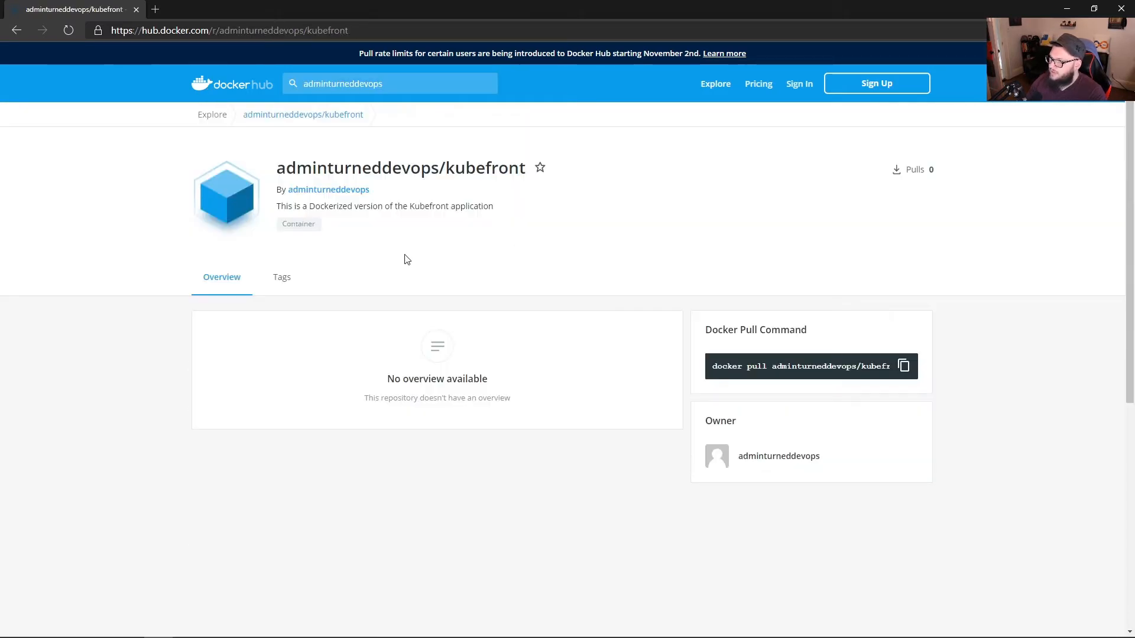
From the account profile, show the newly updated golangwebapi repository page
left_click(327, 189)
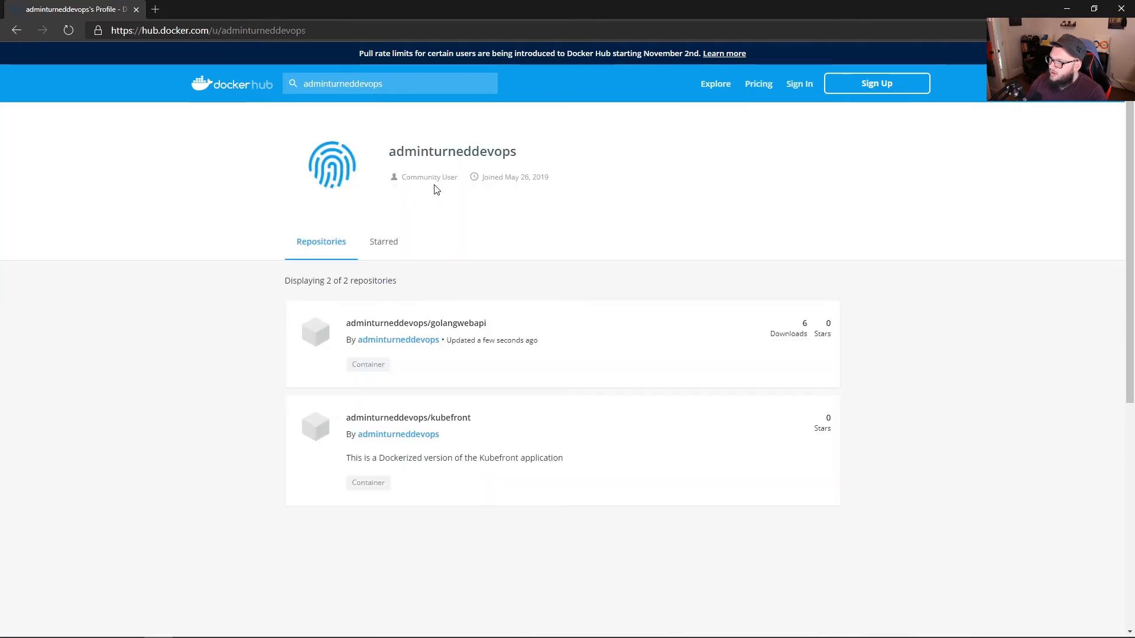
mouse_move(482, 334)
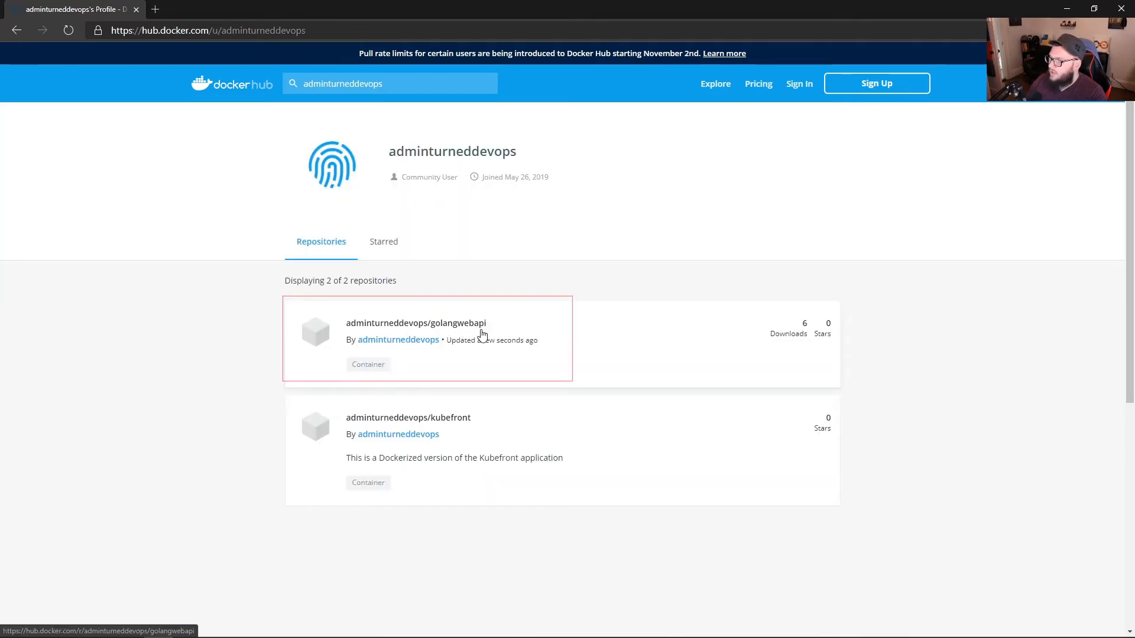
left_click(414, 323)
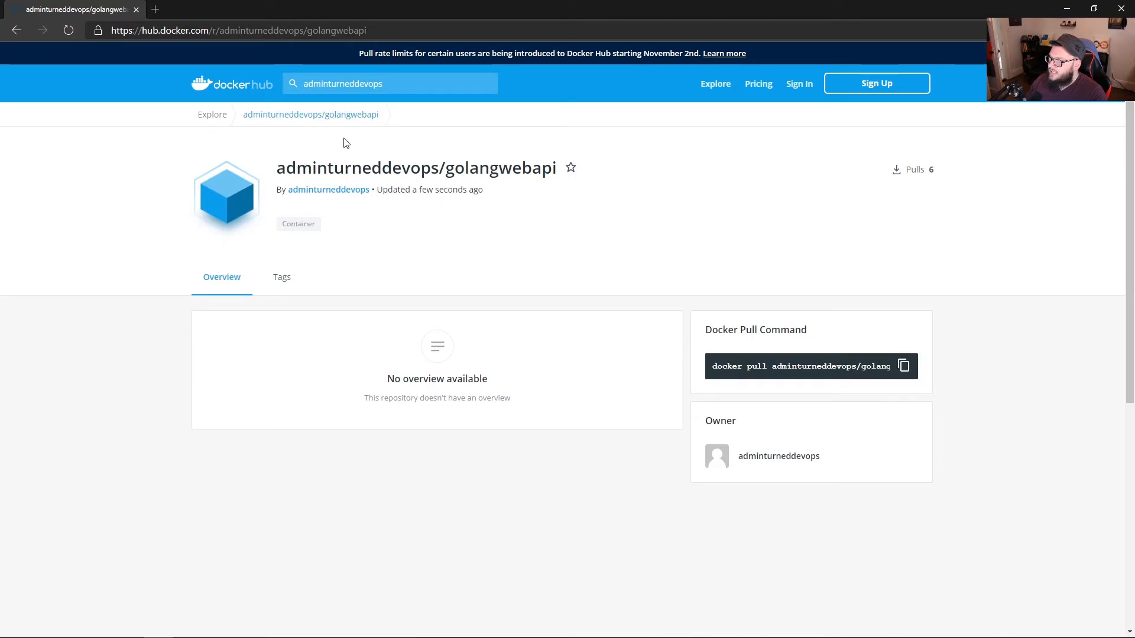
mouse_move(451, 215)
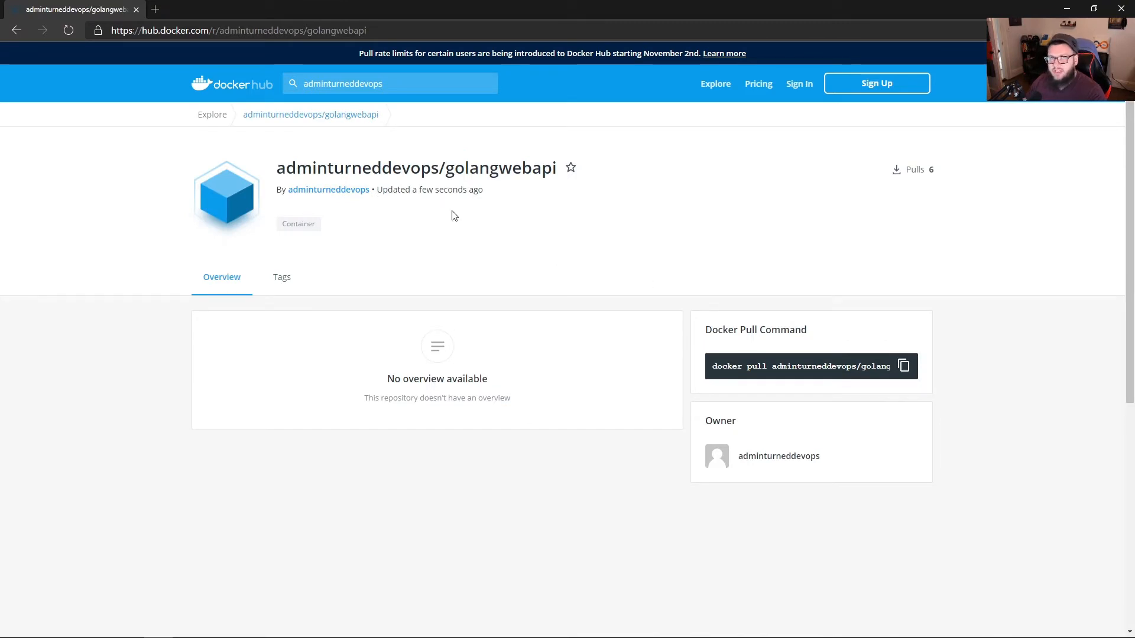
mouse_move(633, 224)
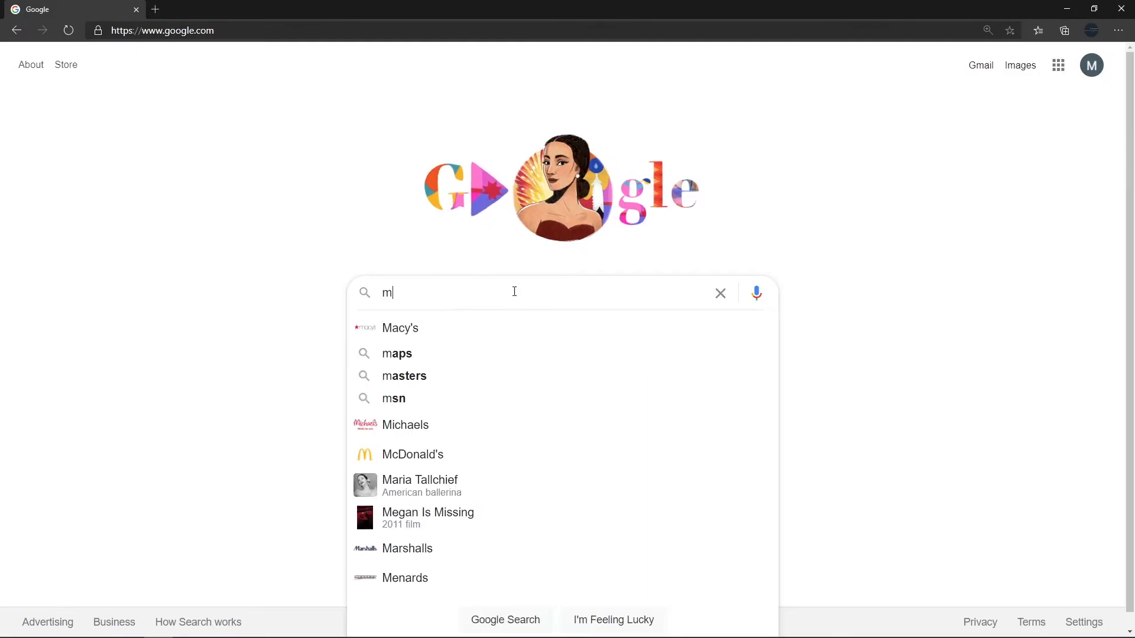
Search for minikube installation, read the Kubernetes Install Tools and minikube Get Started pages, then return to the Docker Hub tab
type("inikube installat")
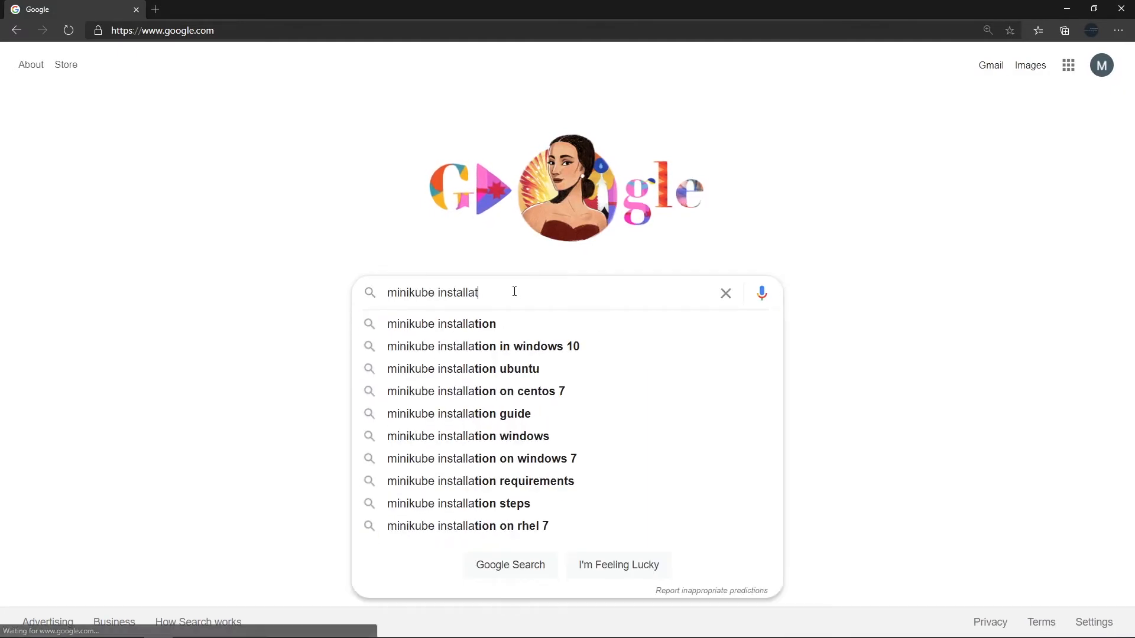
left_click(441, 324)
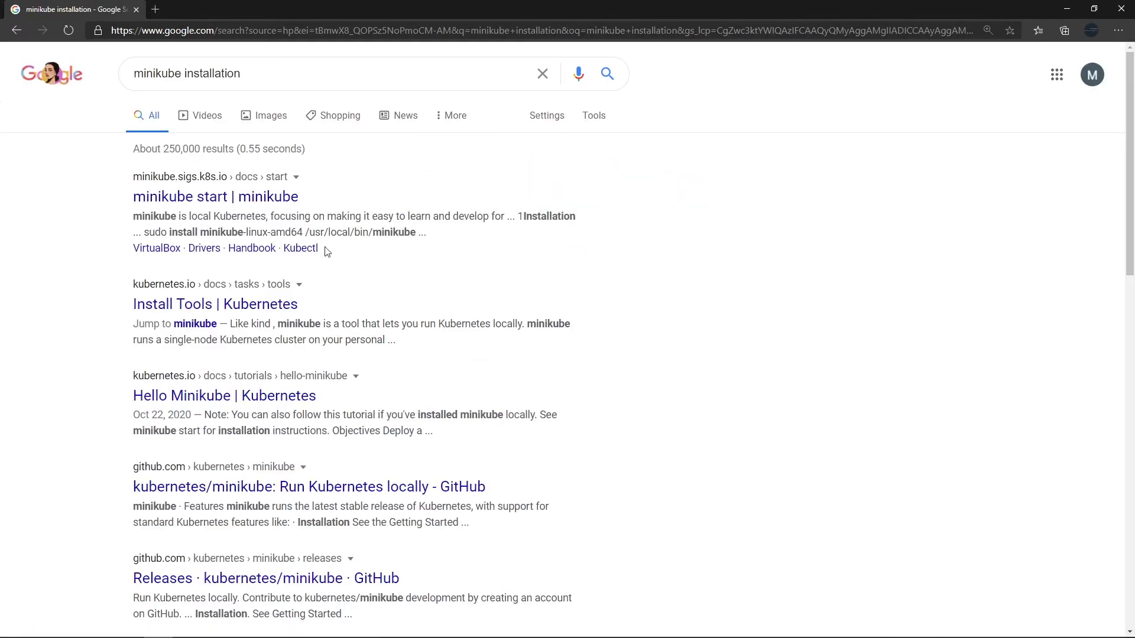
left_click(214, 304)
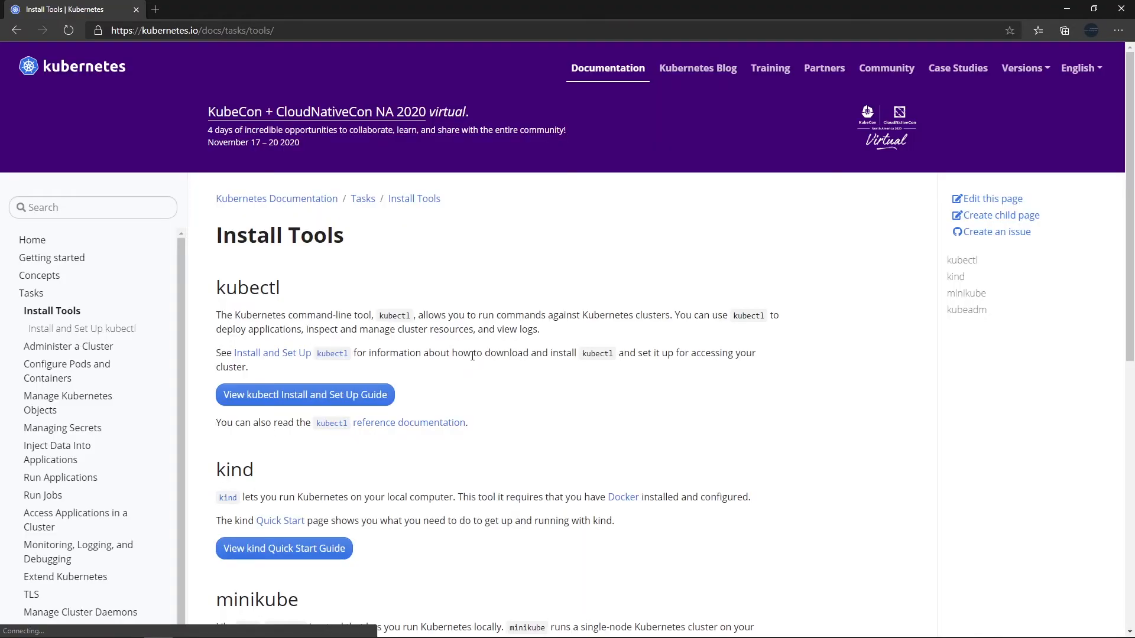
scroll("down", 3)
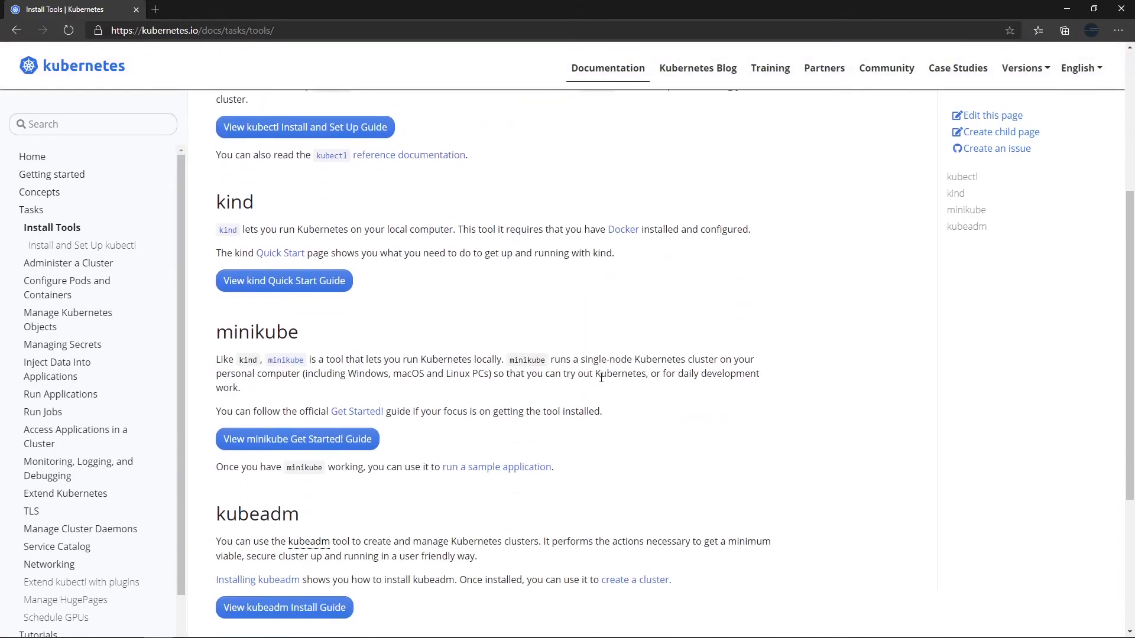
left_click(295, 439)
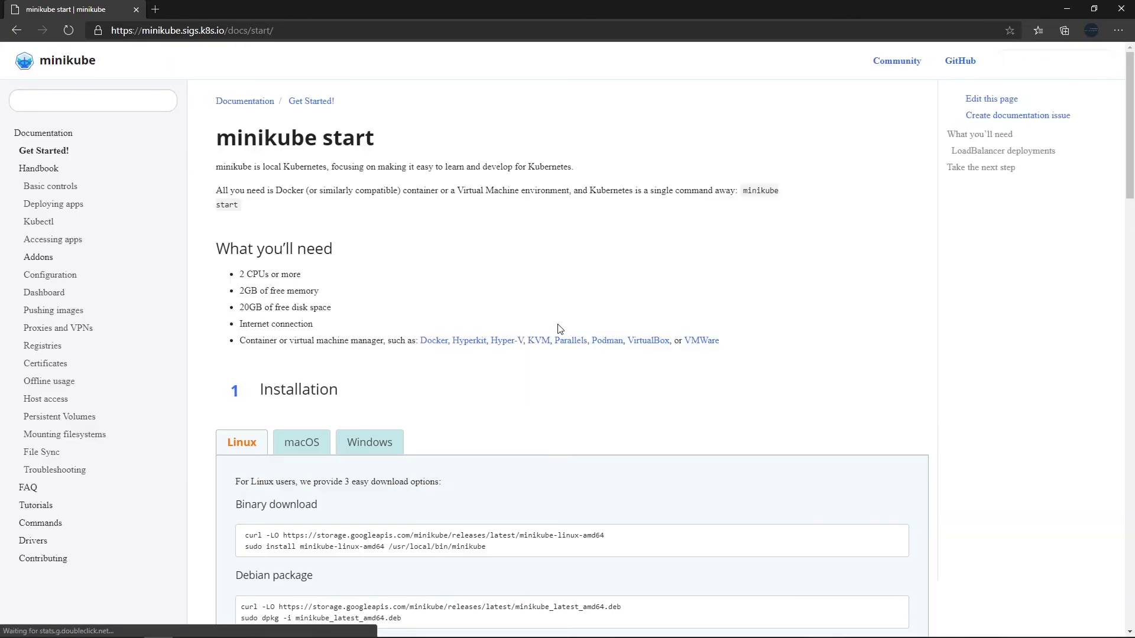
scroll("down", 3)
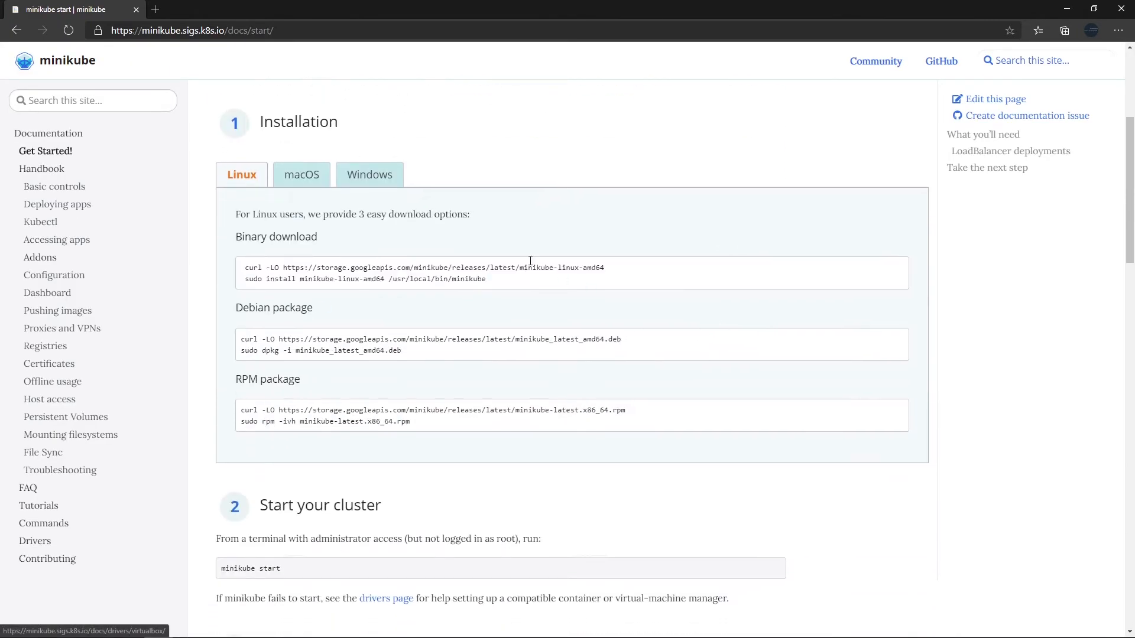
left_click(300, 175)
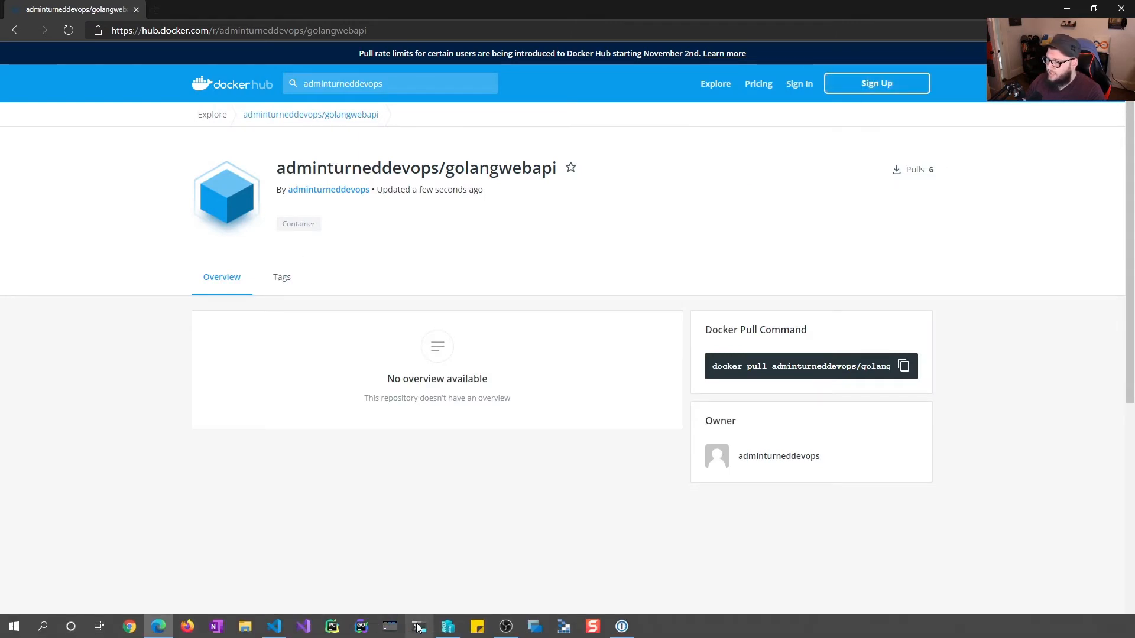
In an admin PowerShell, delete the old cluster with 'minikube delete' after 'destroy' fails, then clear the output
right_click(417, 627)
type("minikube d")
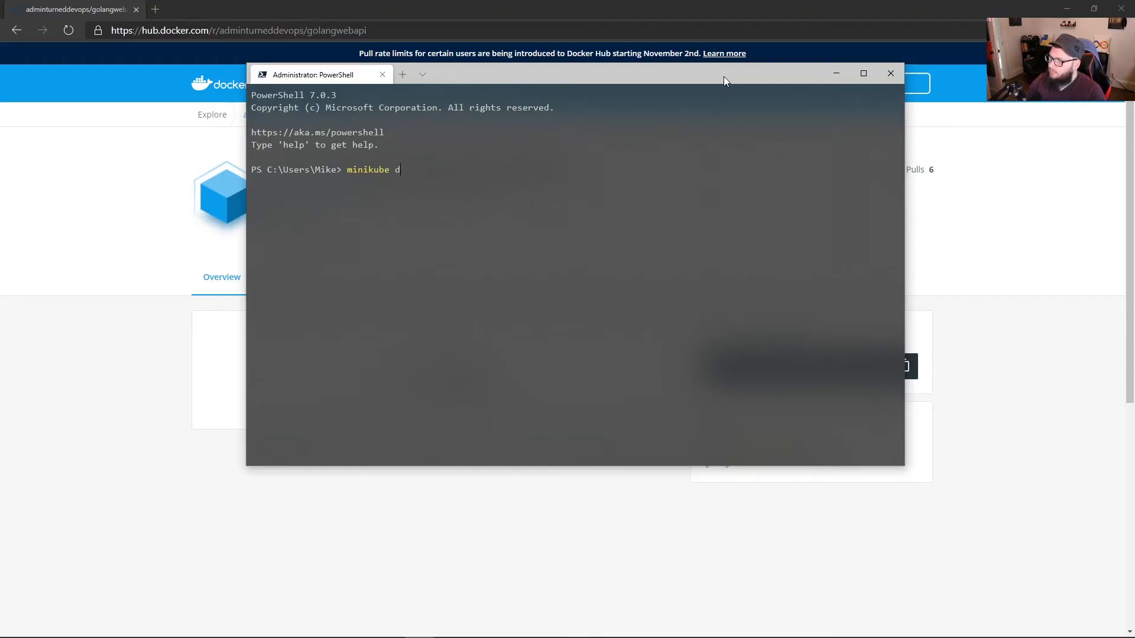
type("estroy")
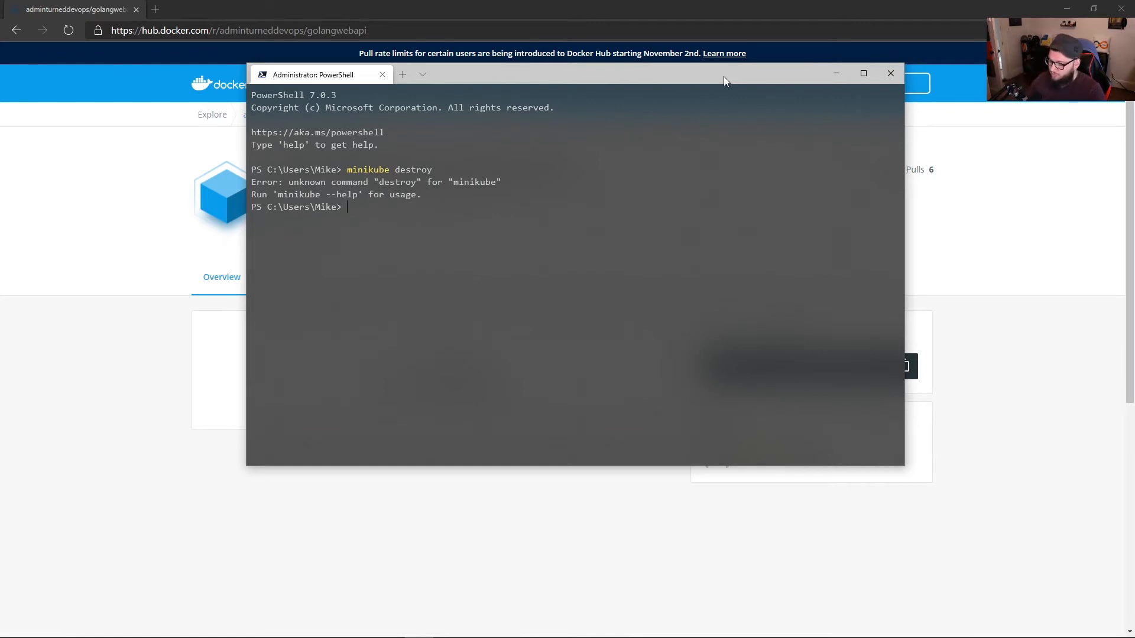
type("minikube delete")
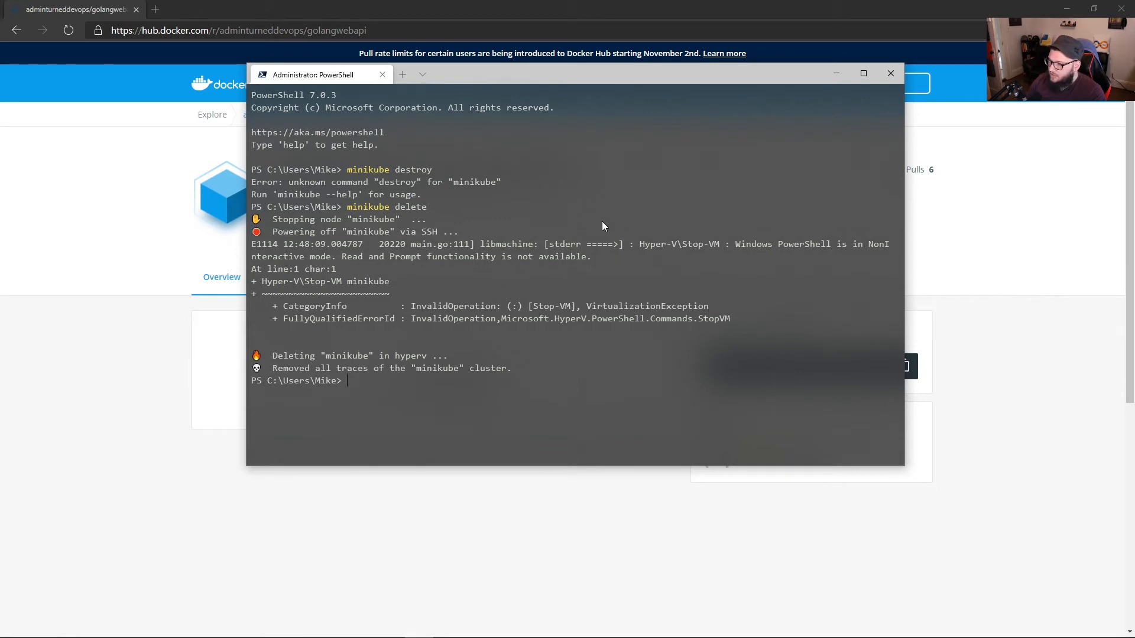
type("clear")
type("minikube")
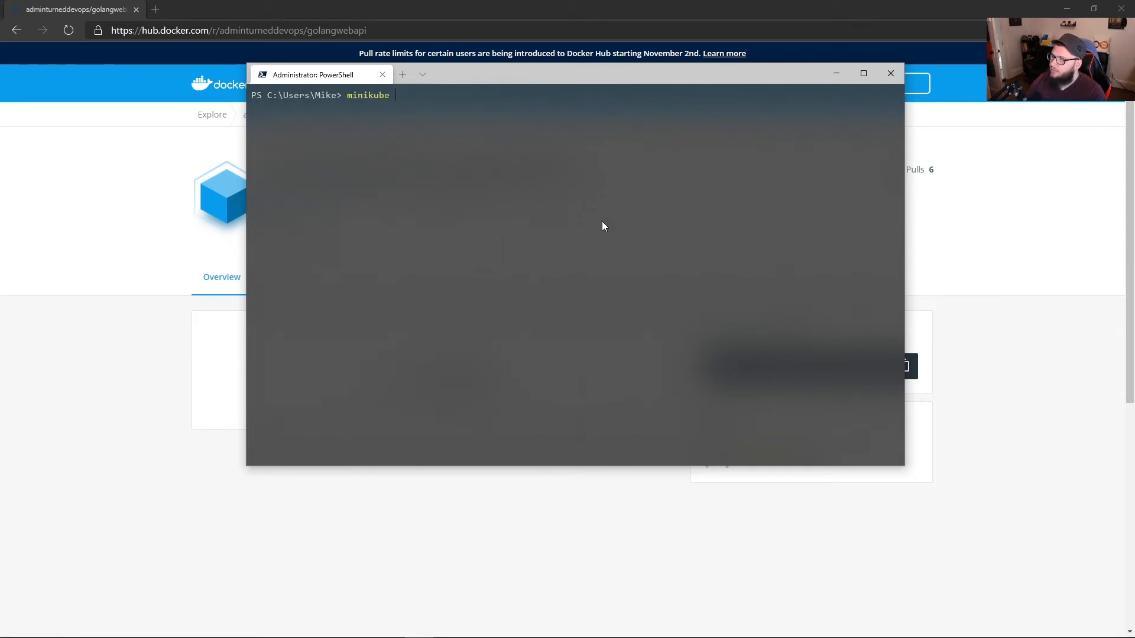
Start a minikube cluster on Hyper-V, then query the cluster's nodes and pods with kubectl
type("start")
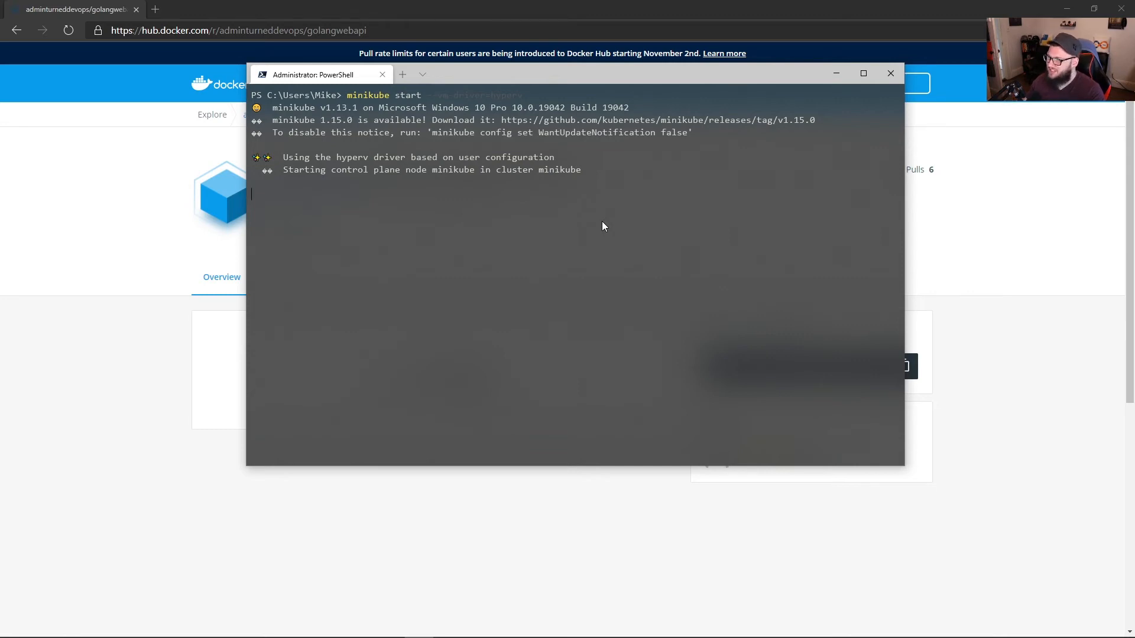
mouse_move(594, 211)
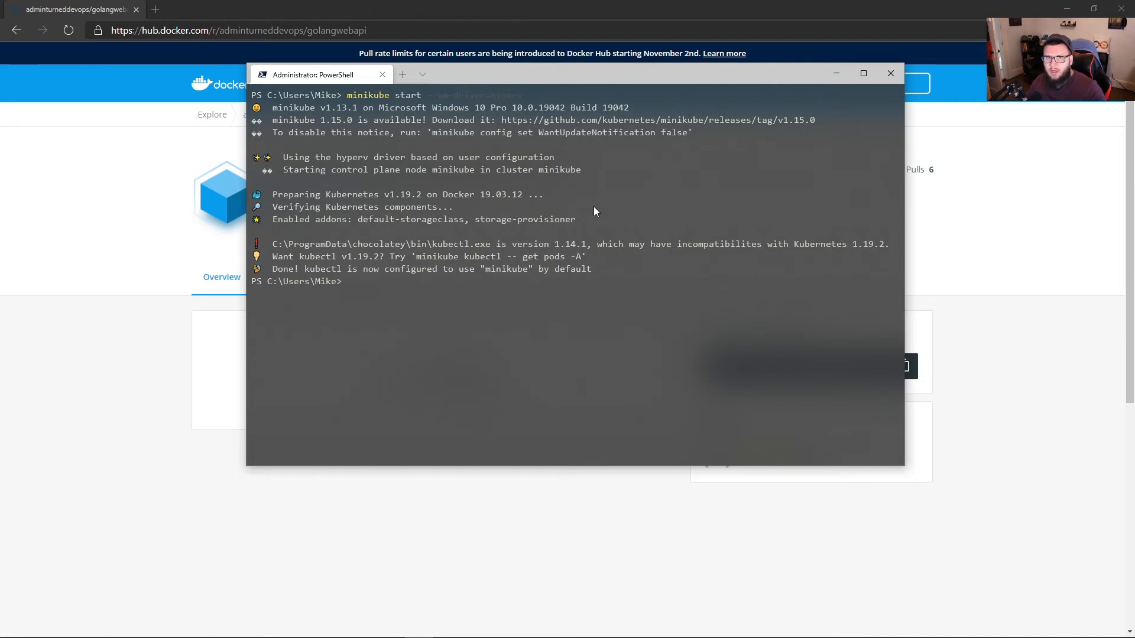
mouse_move(468, 303)
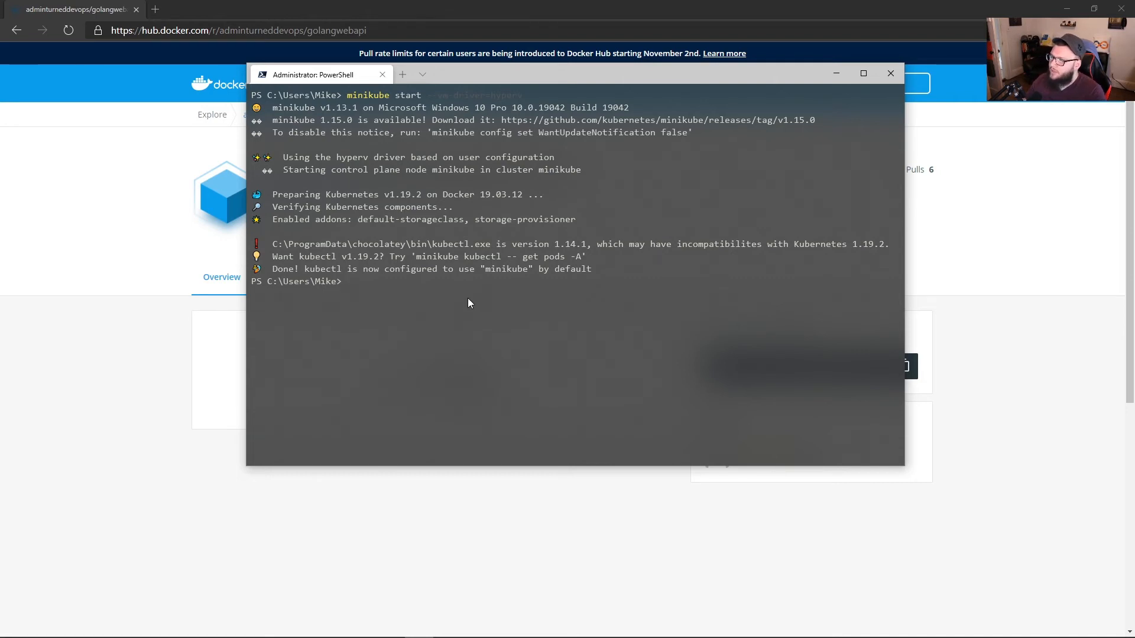
type("k")
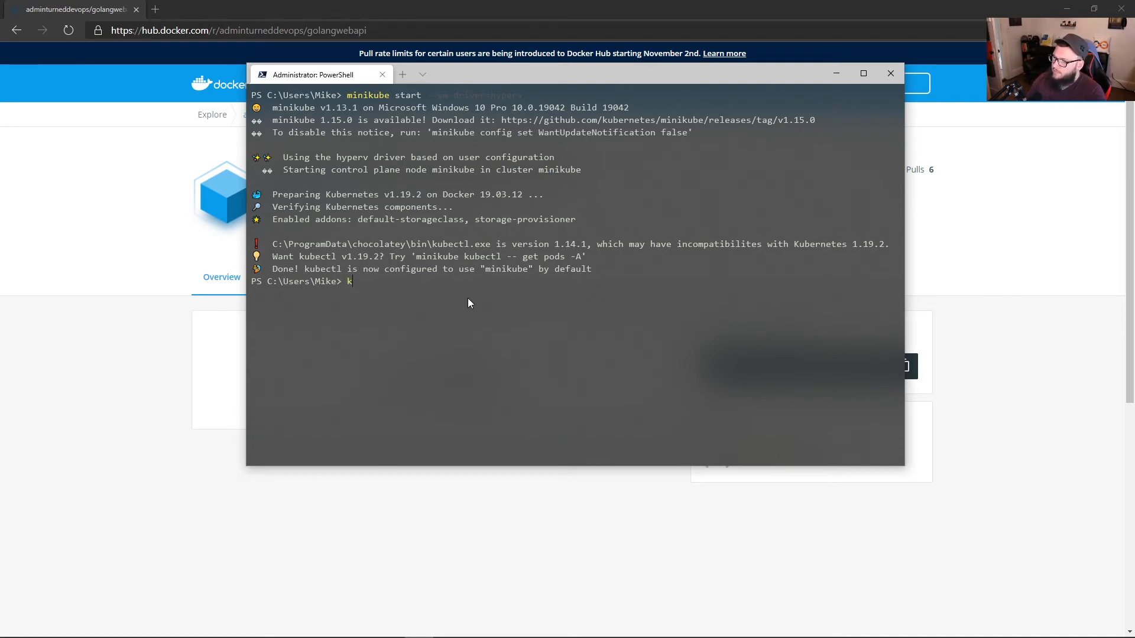
type("ubectl get pods")
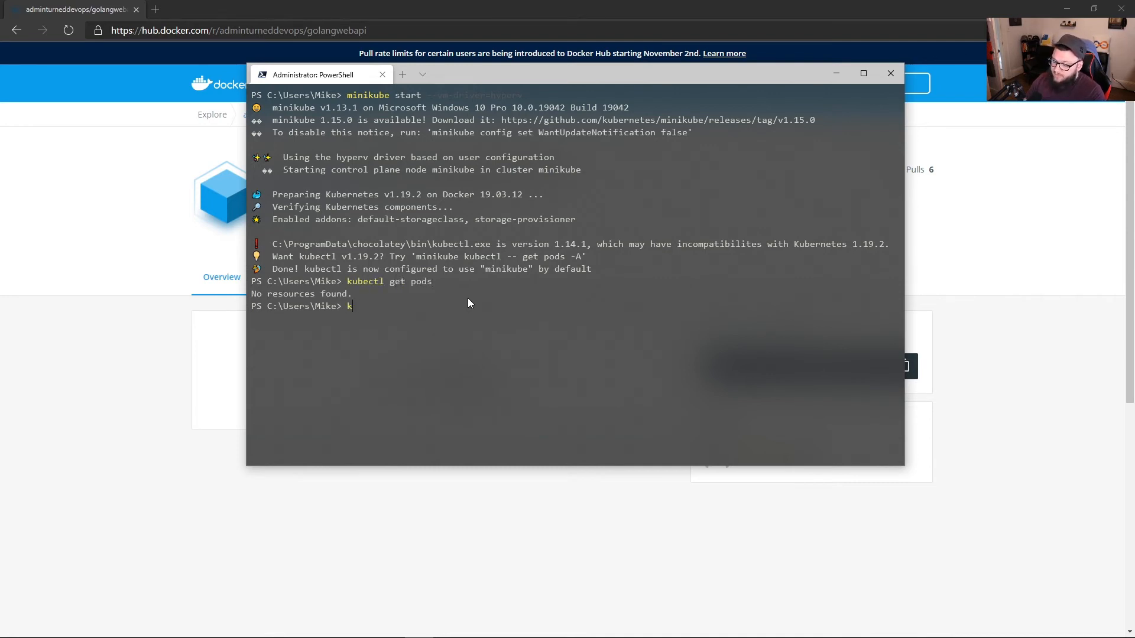
type("ubectl get no")
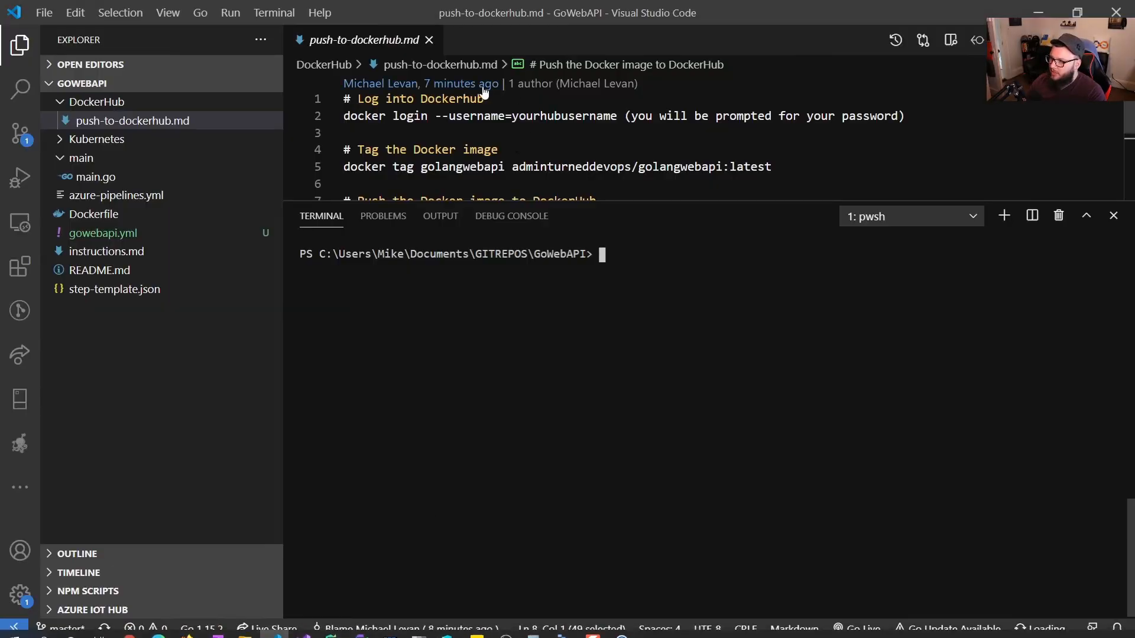
Create Kubernetes/gokubernetes.yaml with a two-replica gowebapi Deployment and a Service on TCP 8080
left_click(428, 41)
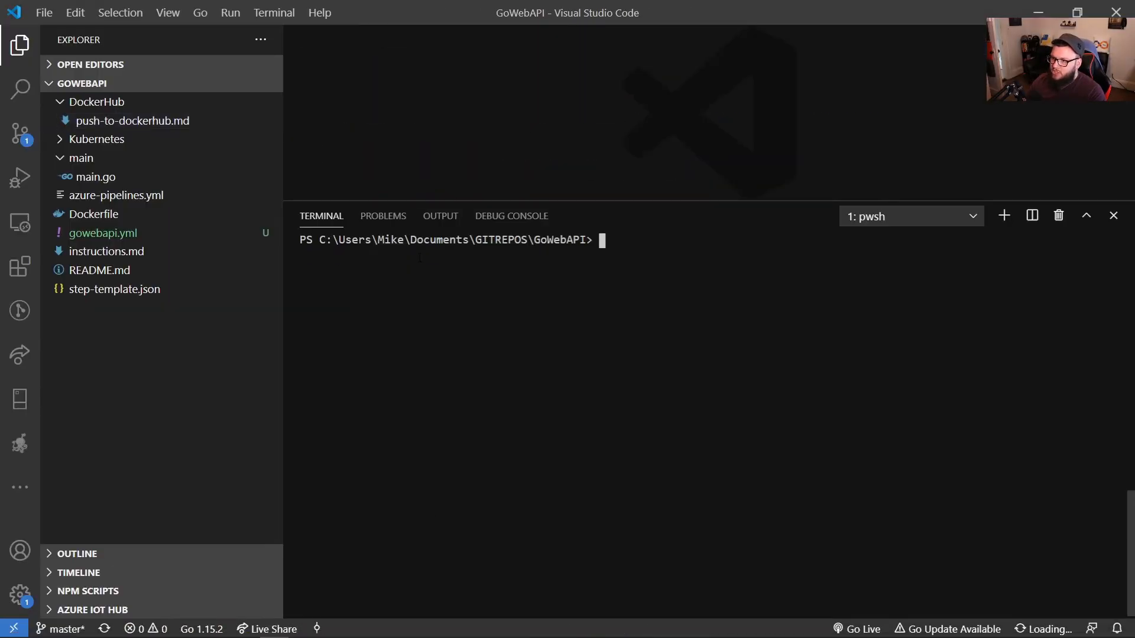
left_click(95, 140)
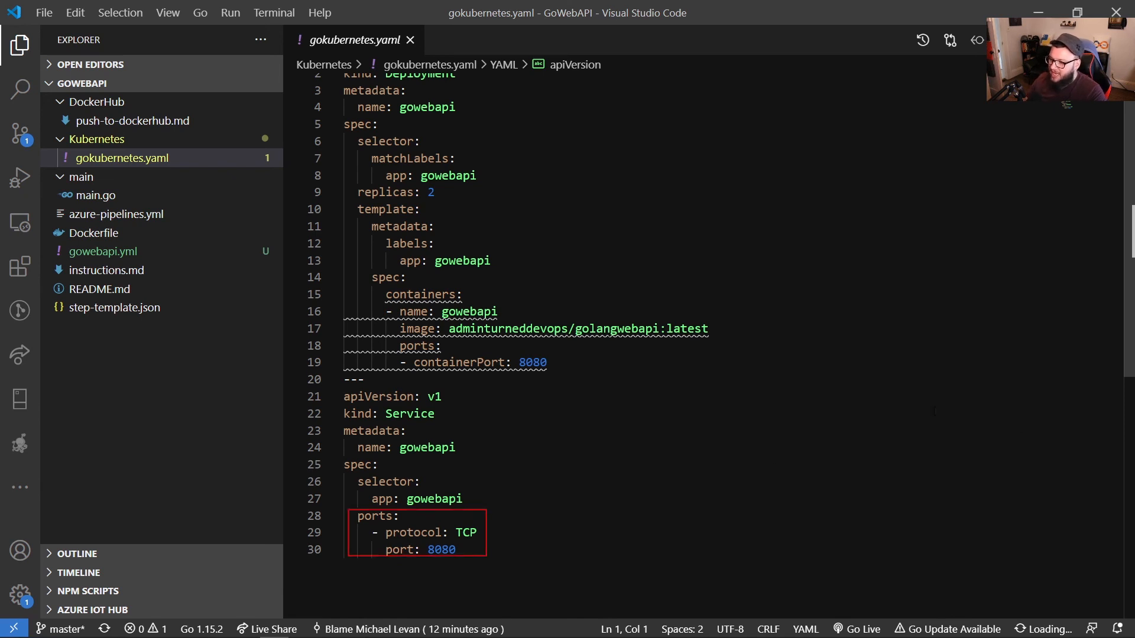
left_click(462, 443)
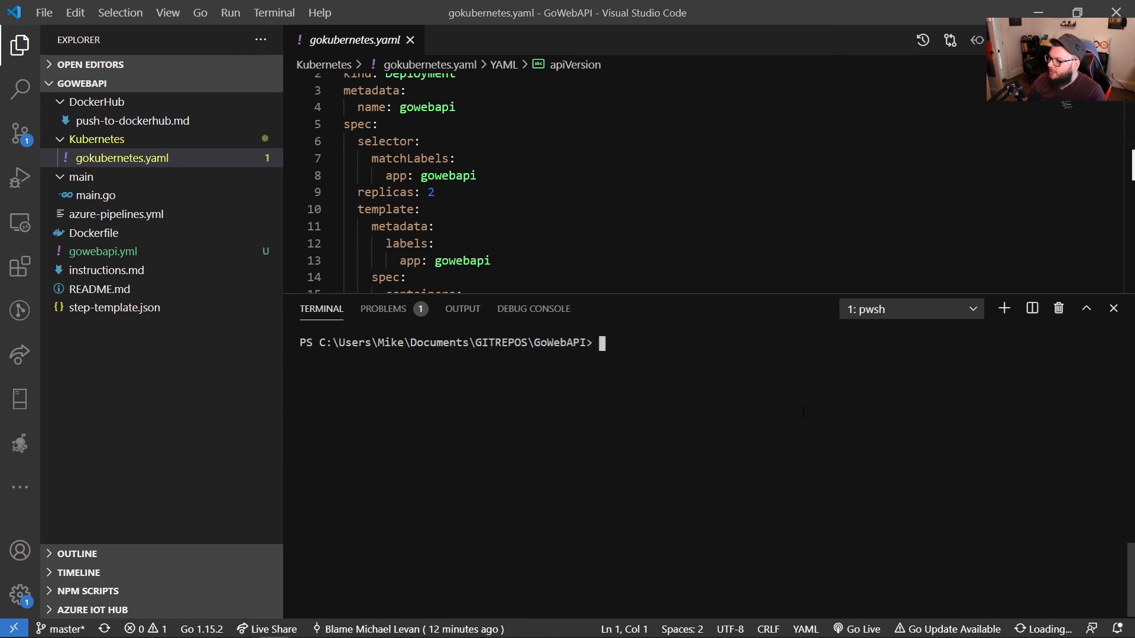
From the Kubernetes folder, create the gowebapi Deployment and Service with 'kubectl create -f .\gokubernetes.yaml'
type("ls")
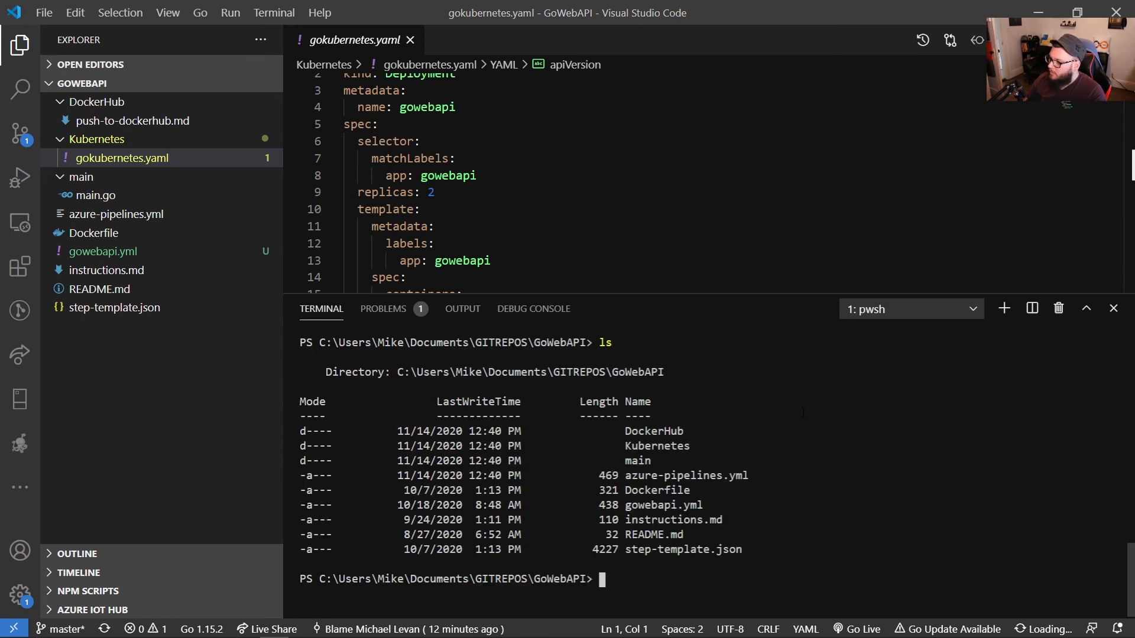
type("cd .\\Kubernetes\\")
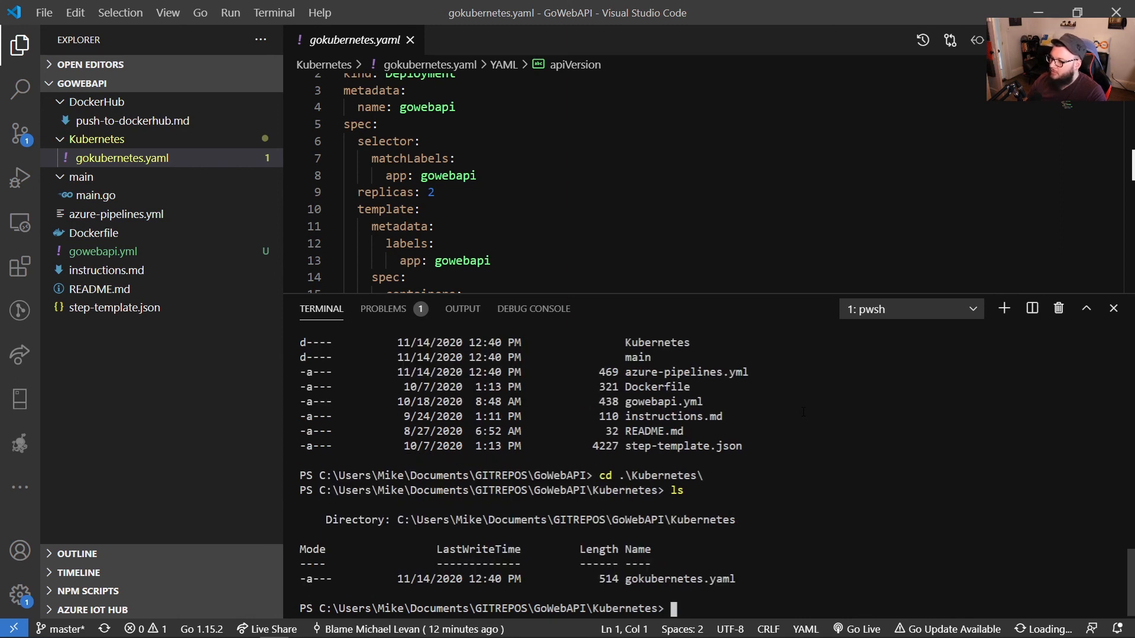
type("kubectl create -f .\\gokubernetes.yaml")
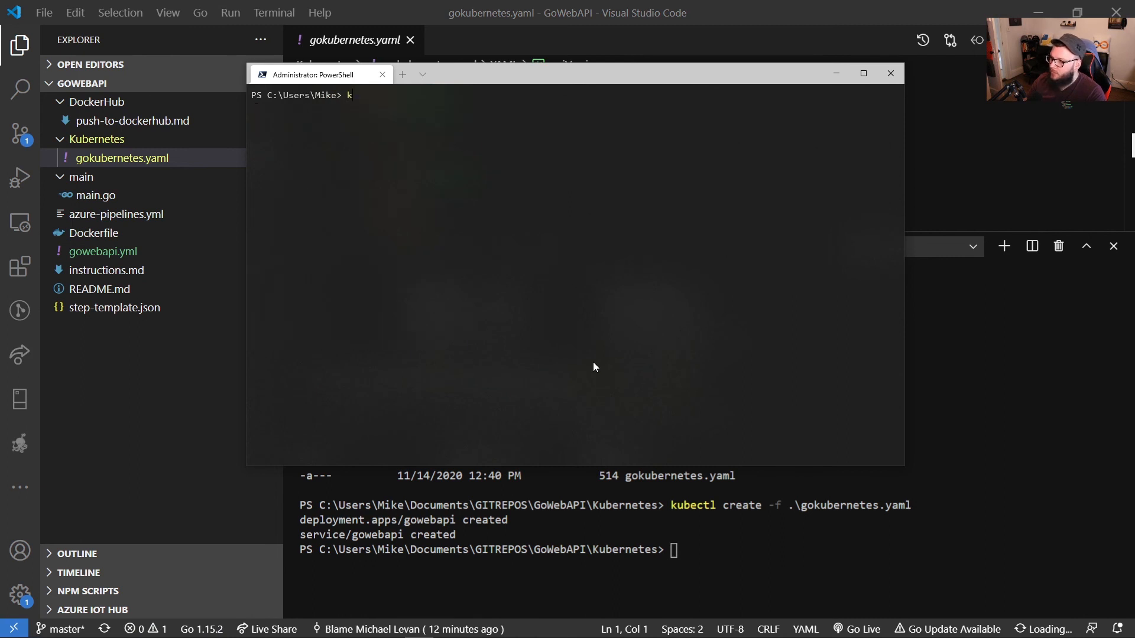
Check kubectl get deployments and get pods until both gowebapi pods report Running
type("ubectl get deployments")
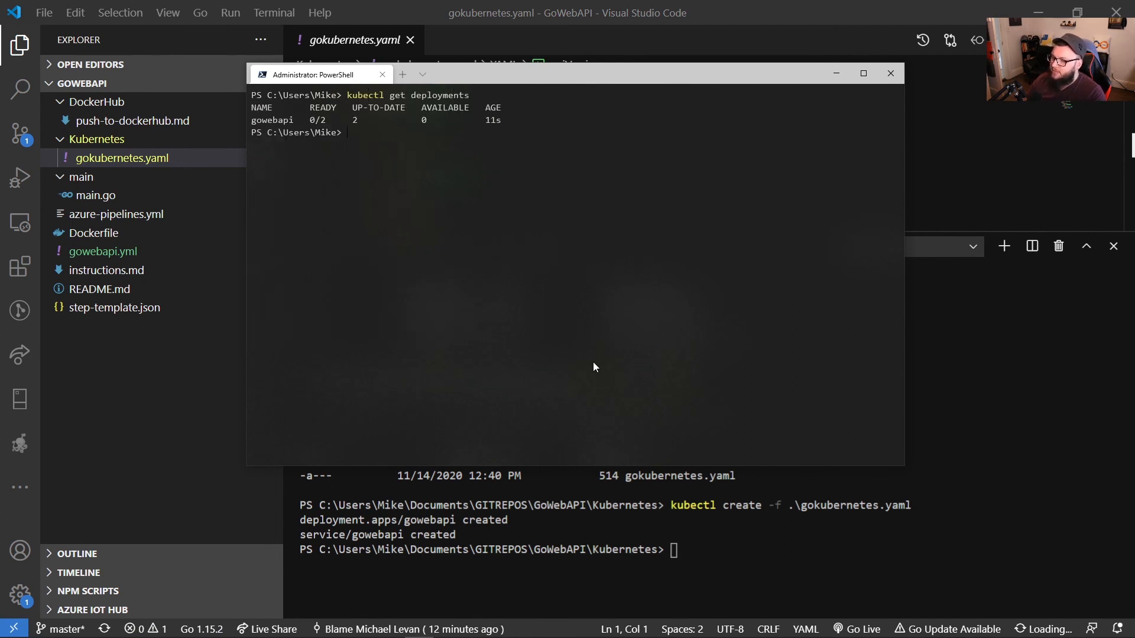
type("kubectl get pods")
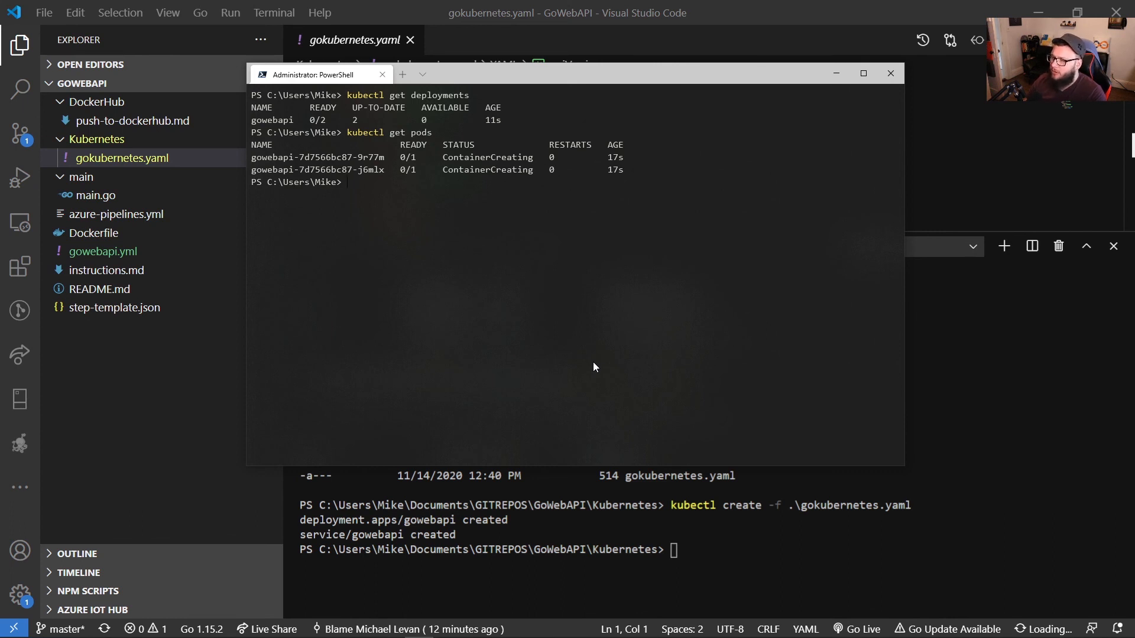
type("kubectl get pods")
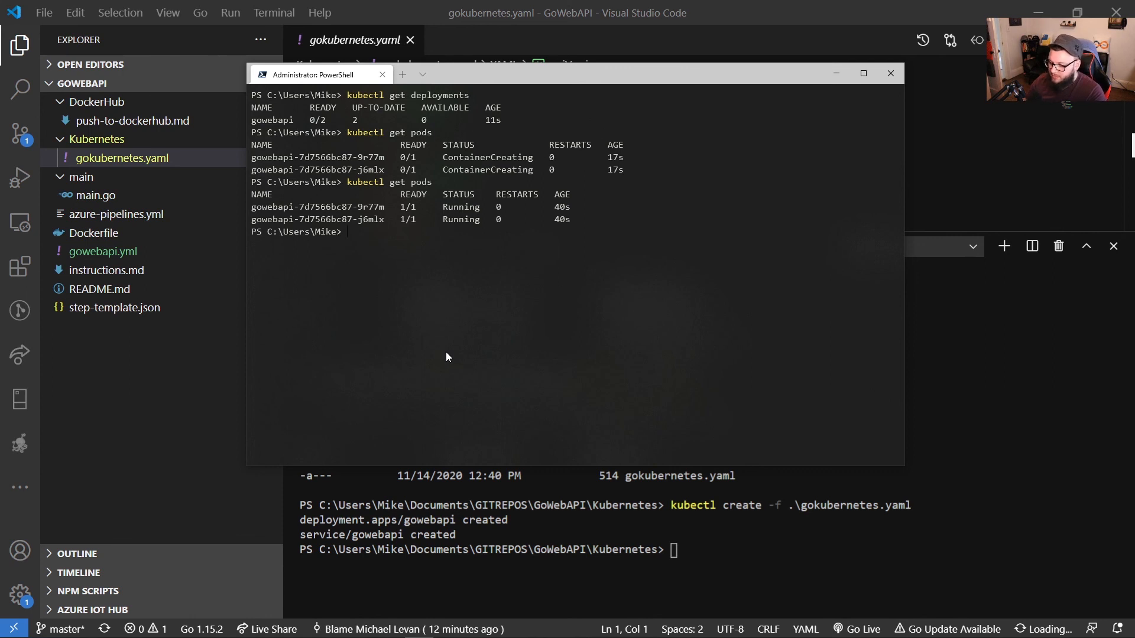
type("kubectl get")
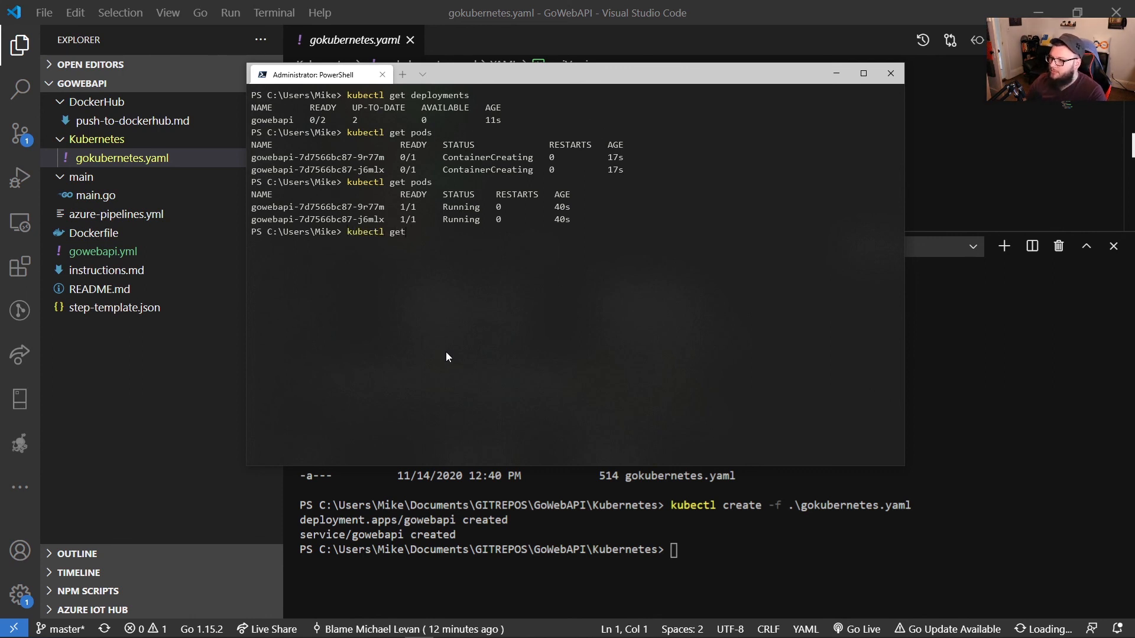